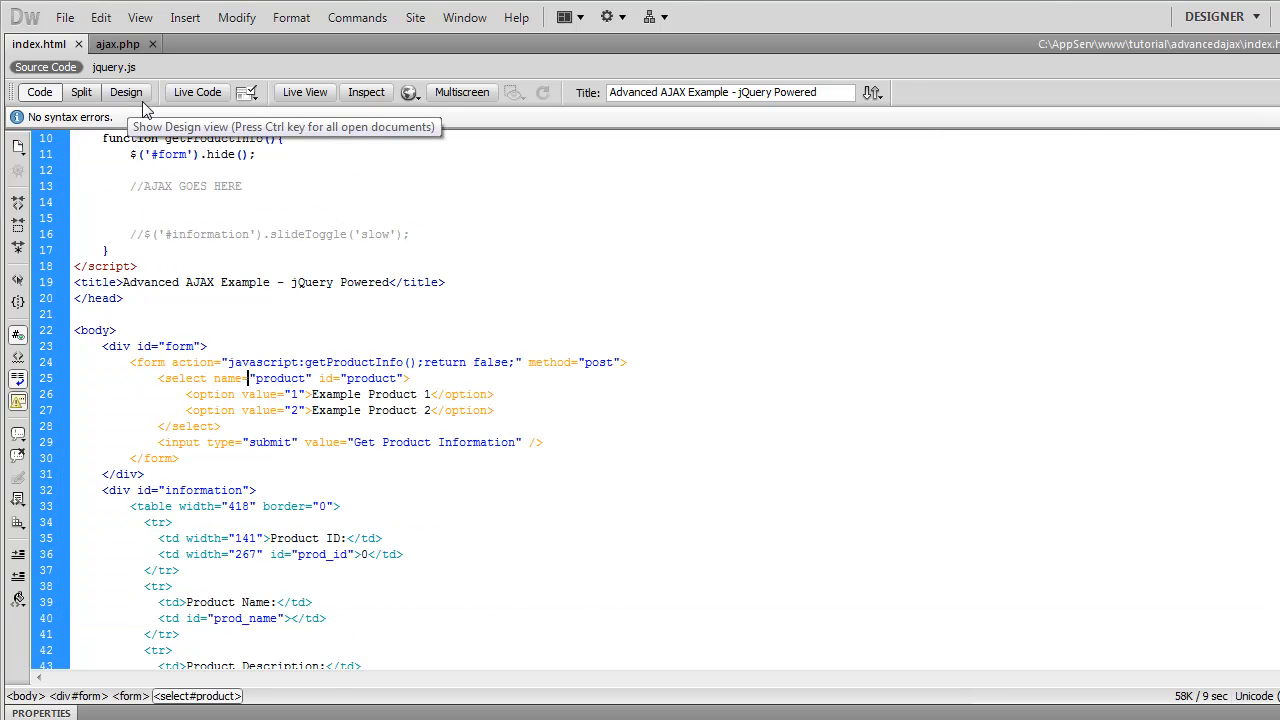
Step: Preview index.html's form, then view ajax.php and check the product records in SQLyog
{"action": "left_click", "coordinate": [140, 92]}
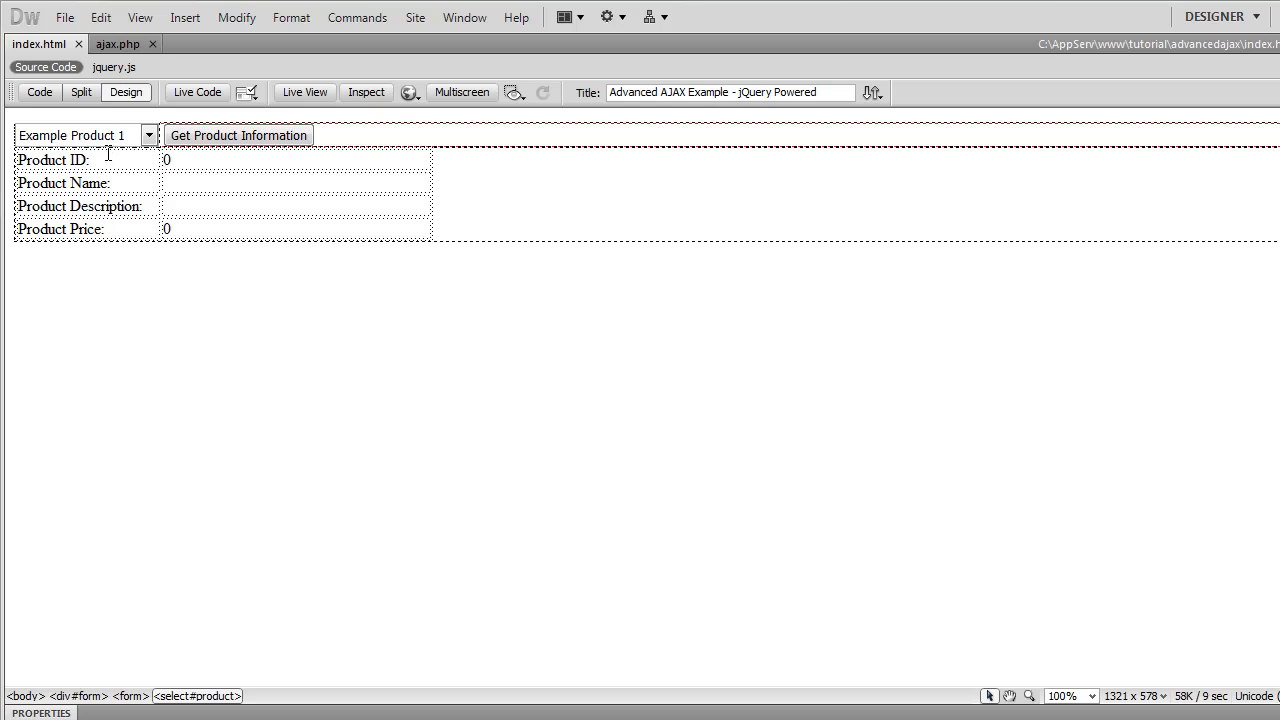
{"action": "mouse_move", "coordinate": [210, 148]}
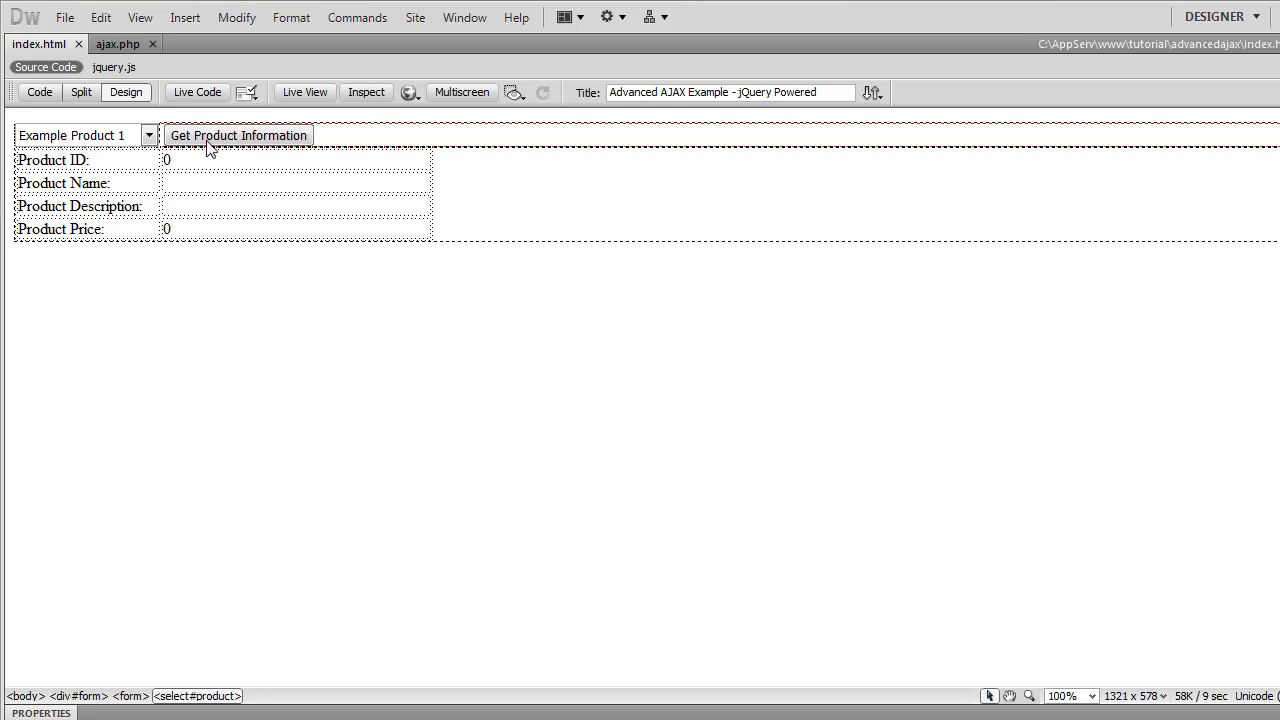
{"action": "mouse_move", "coordinate": [134, 144]}
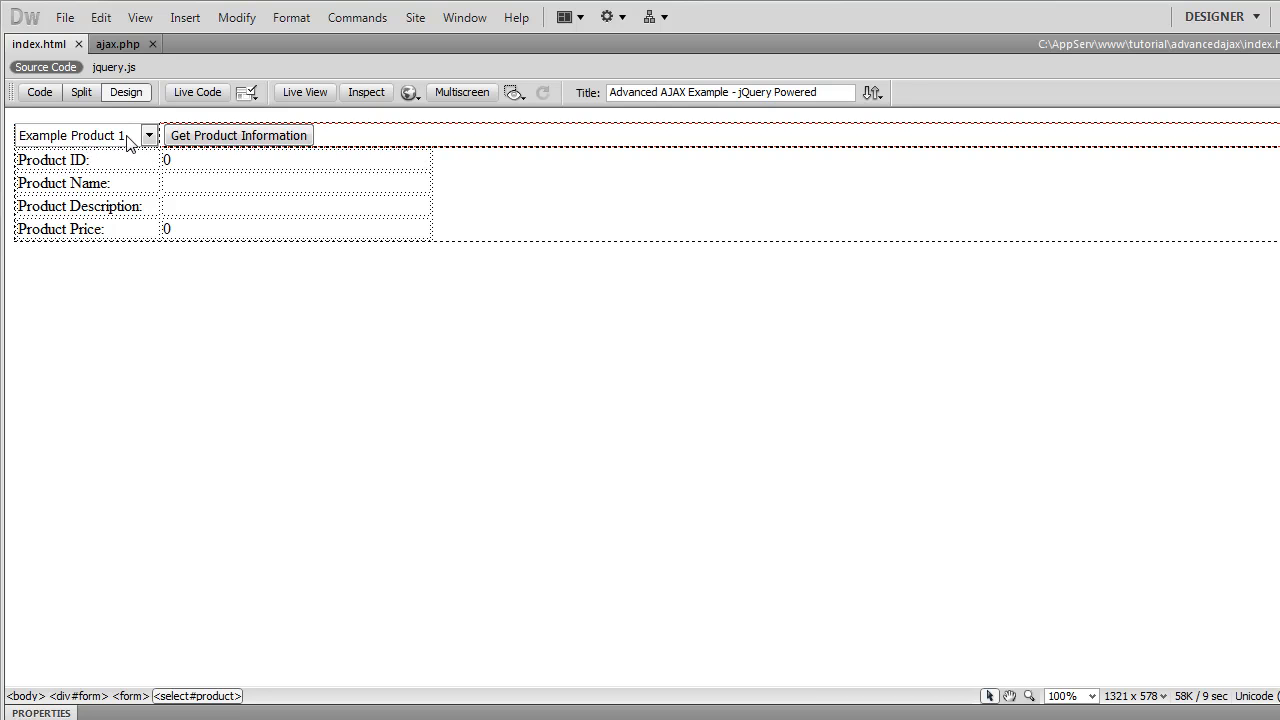
{"action": "left_click", "coordinate": [40, 92]}
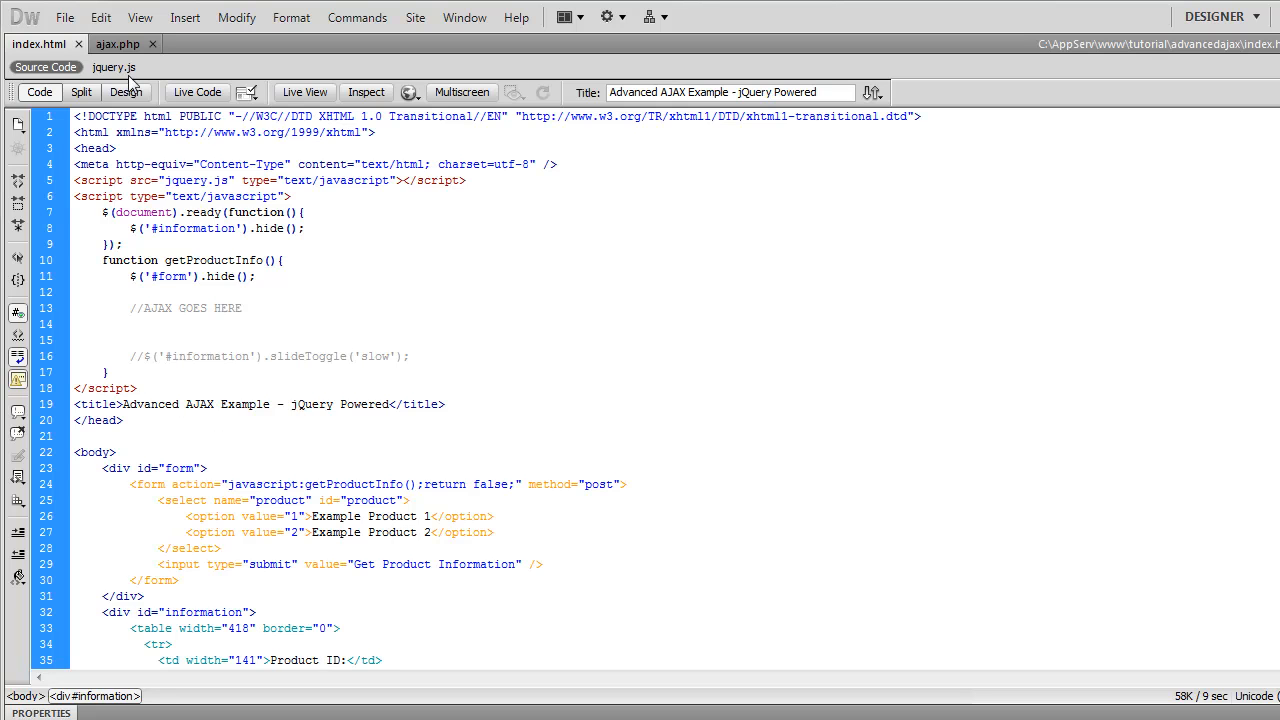
{"action": "mouse_move", "coordinate": [118, 56]}
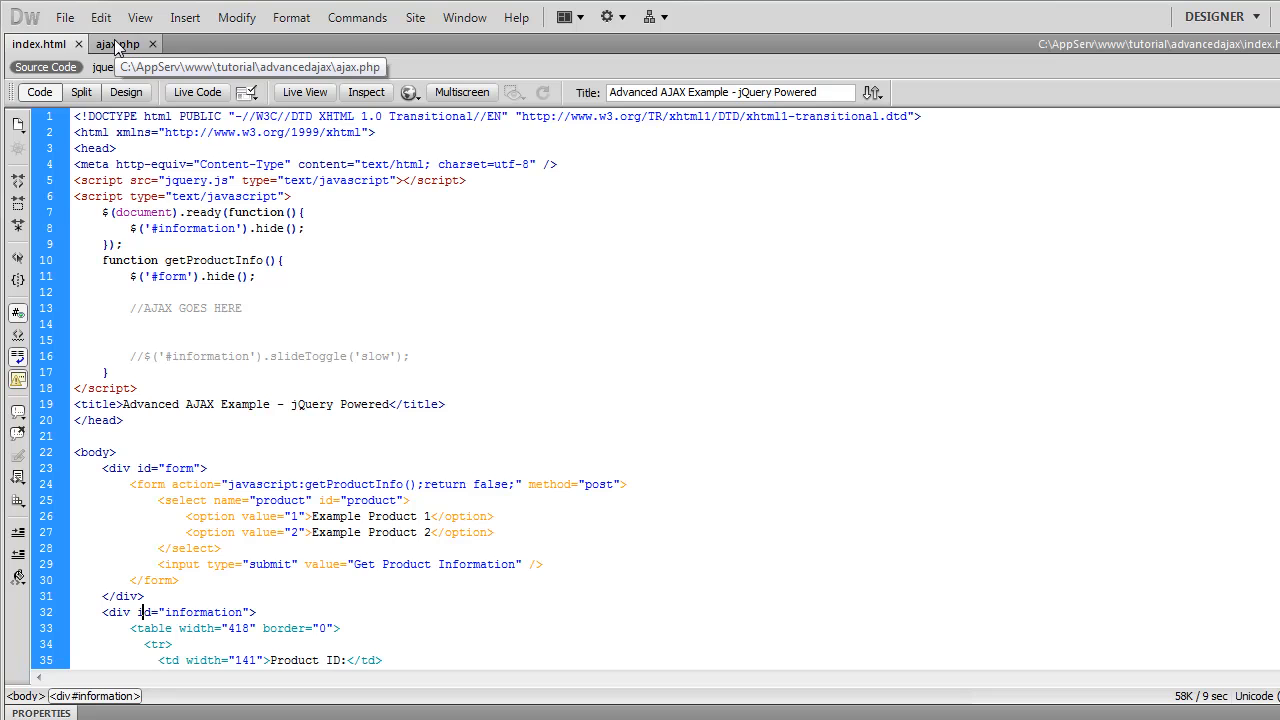
{"action": "left_click", "coordinate": [108, 56]}
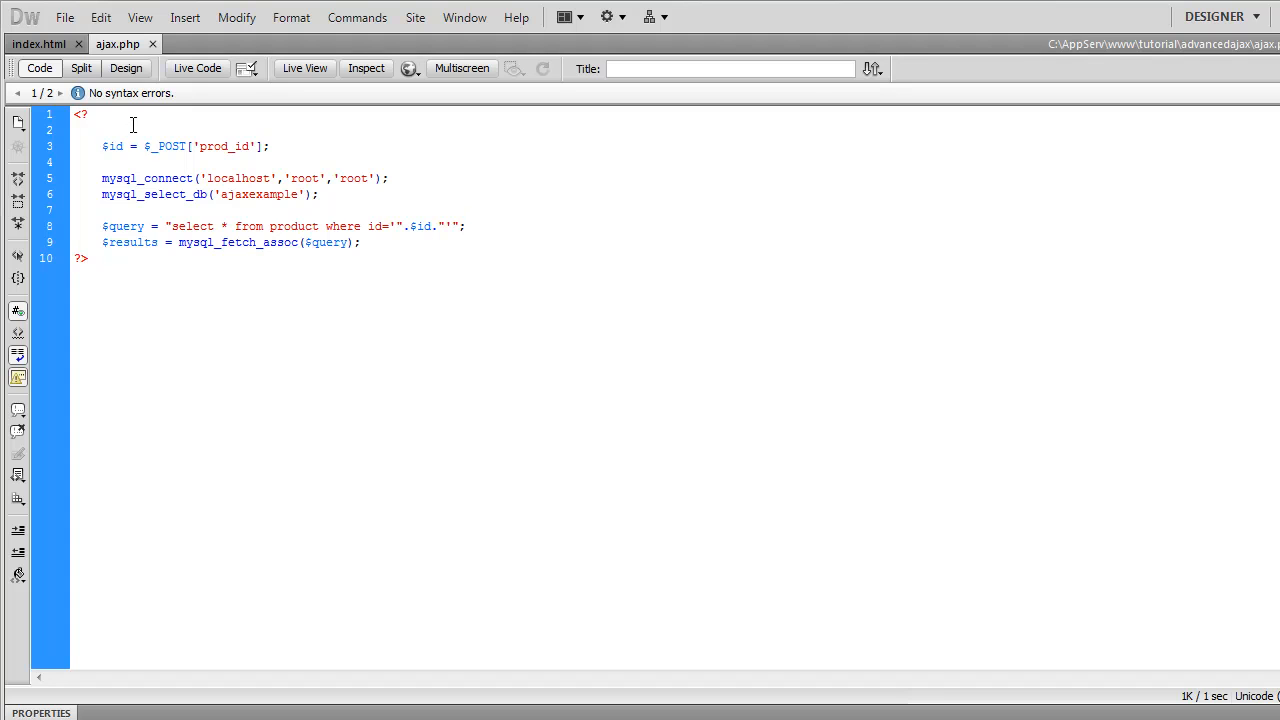
{"action": "left_click", "coordinate": [464, 224]}
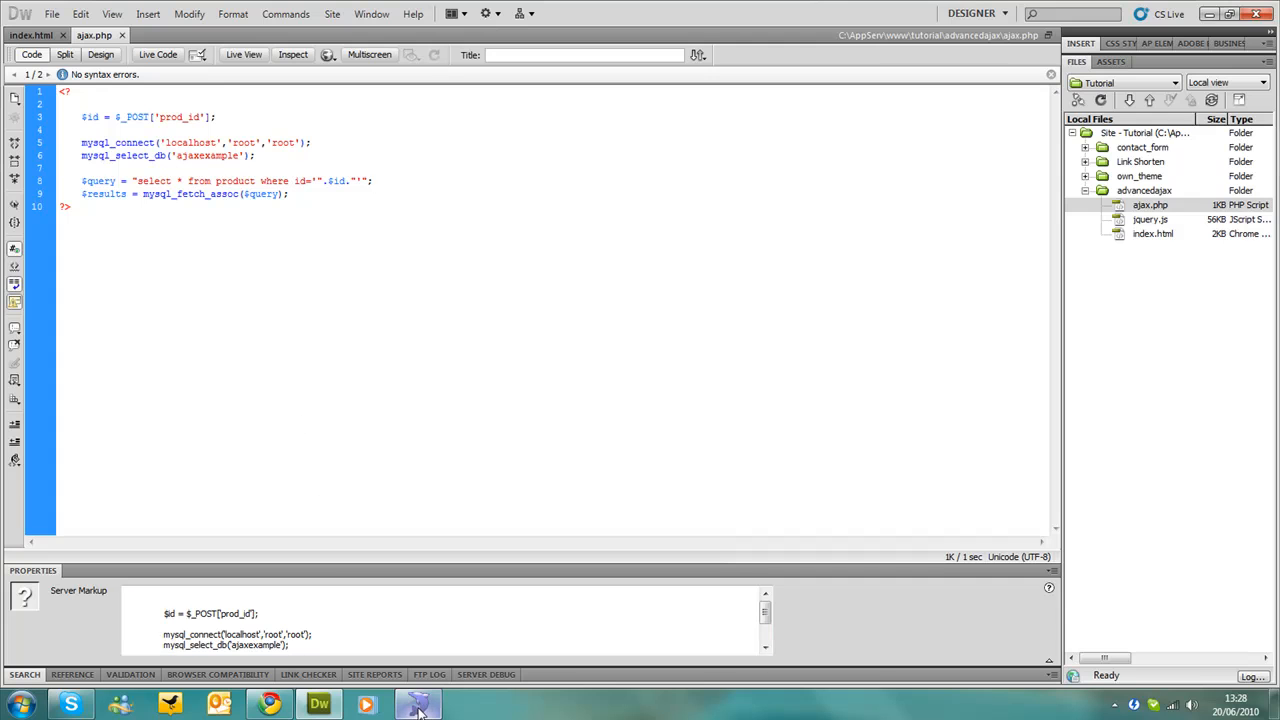
{"action": "left_click", "coordinate": [414, 704]}
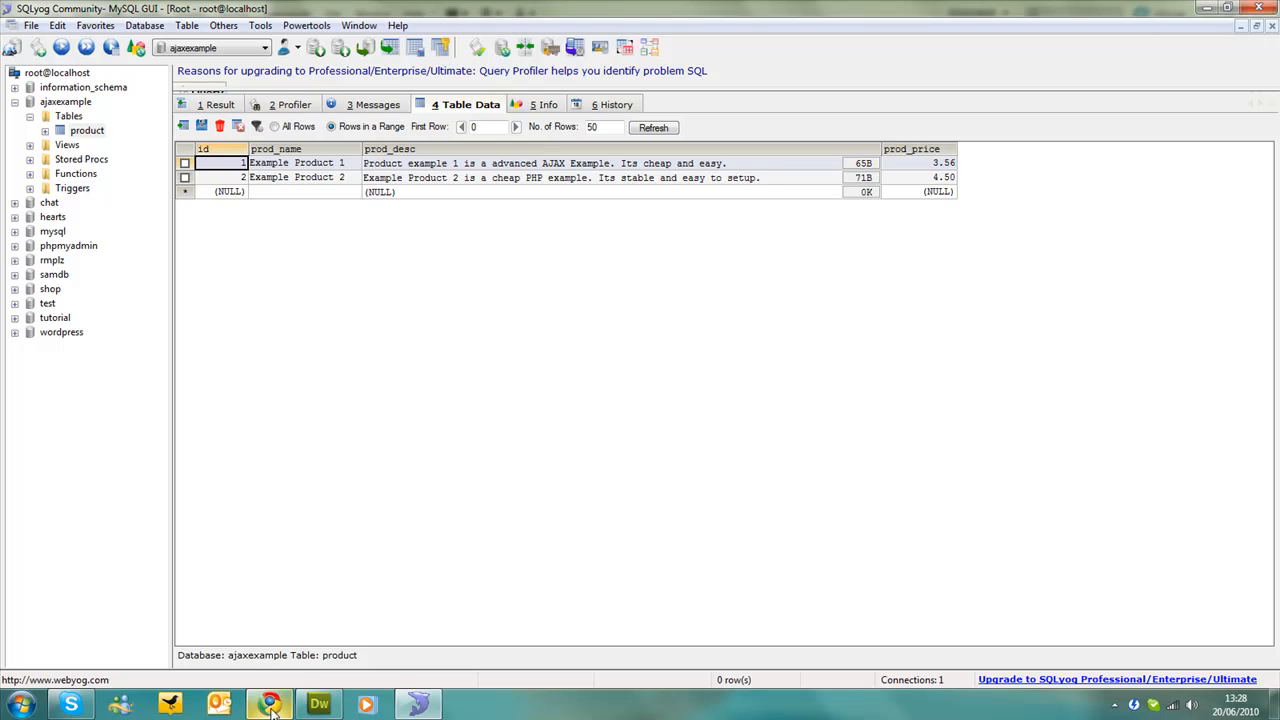
{"action": "left_click", "coordinate": [318, 704]}
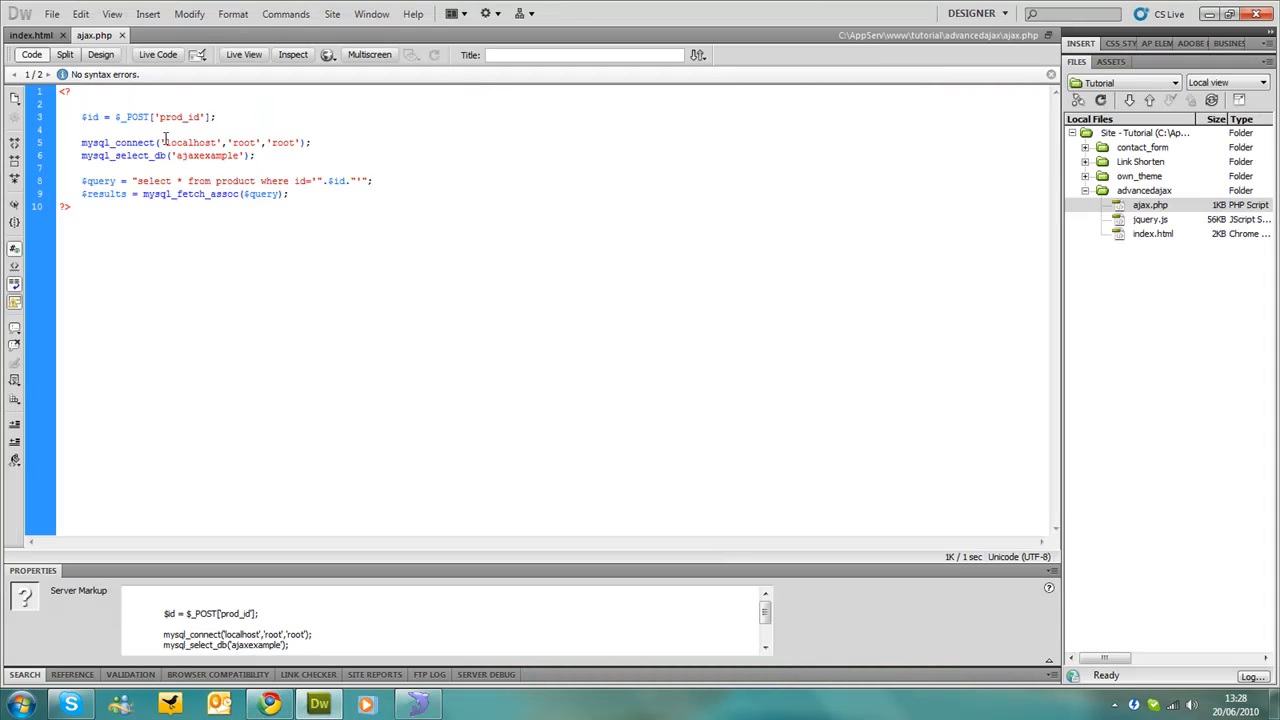
Step: Return to the index.html code with its AJAX placeholder comment
{"action": "left_click", "coordinate": [22, 32]}
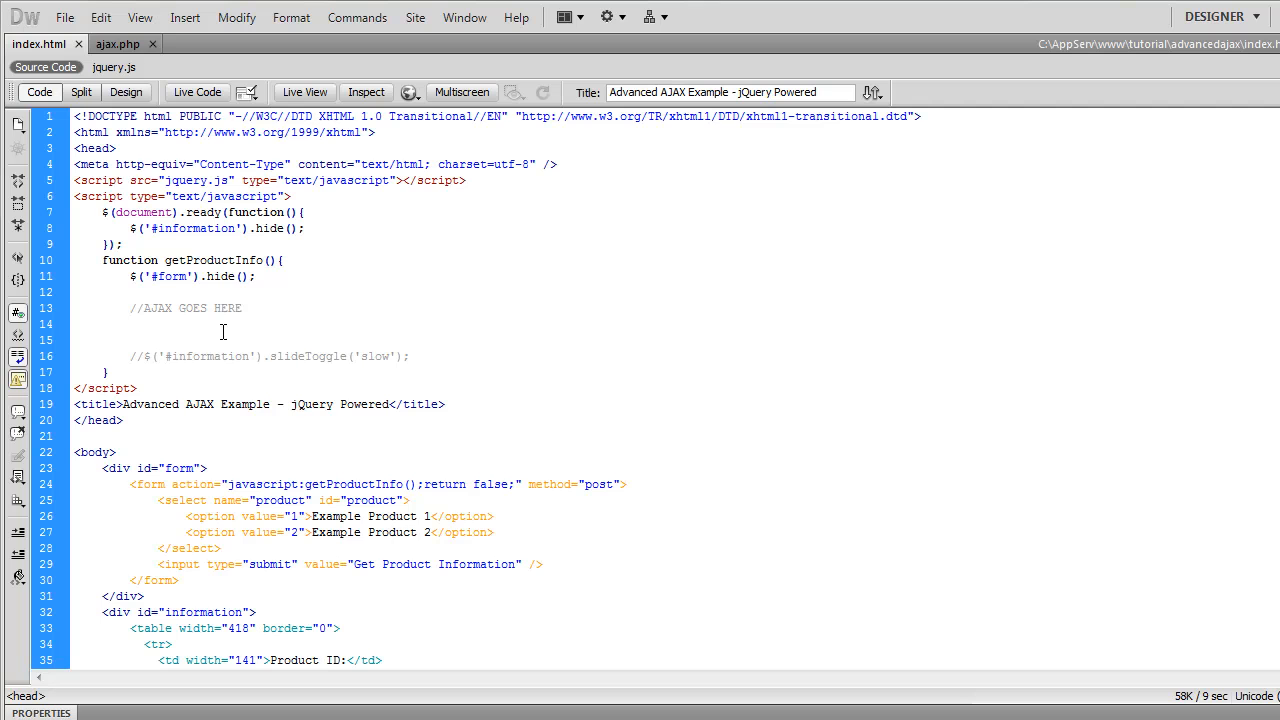
Step: Write $.post('ajax.php', {}, function(){ }, 'text'); inside getProductInfo
{"action": "left_click", "coordinate": [128, 324]}
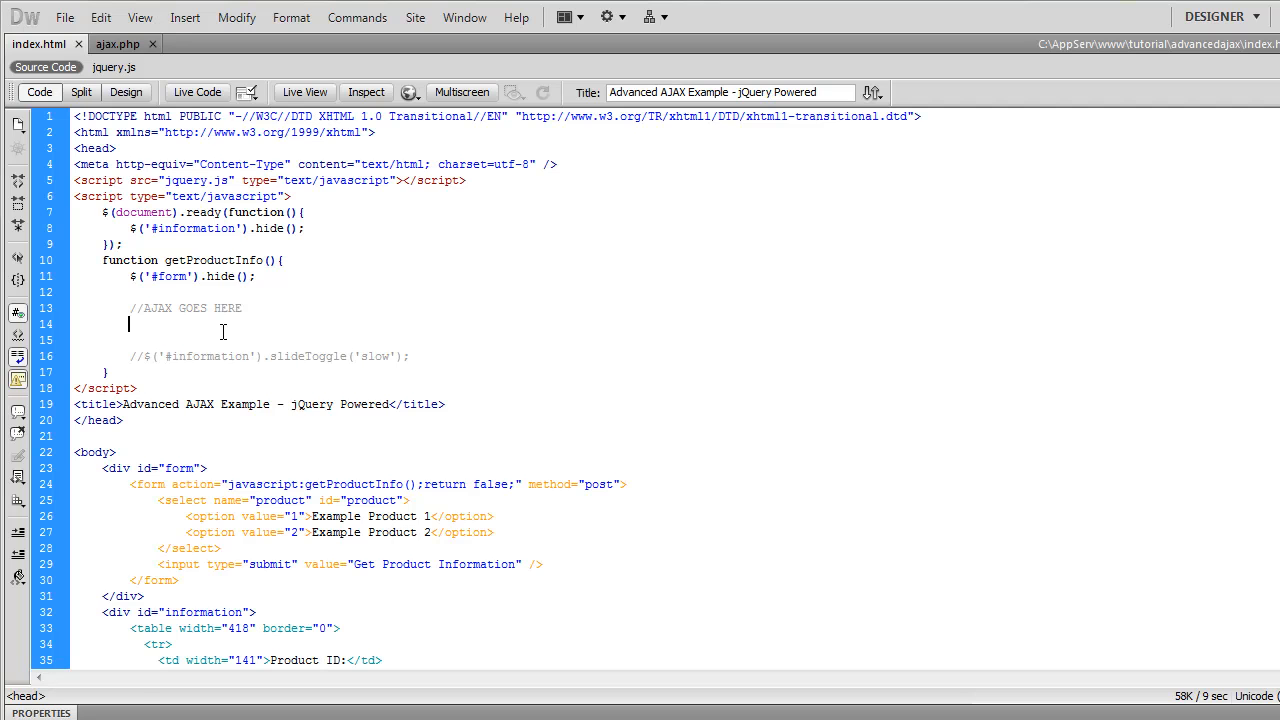
{"action": "type", "text": "$"}
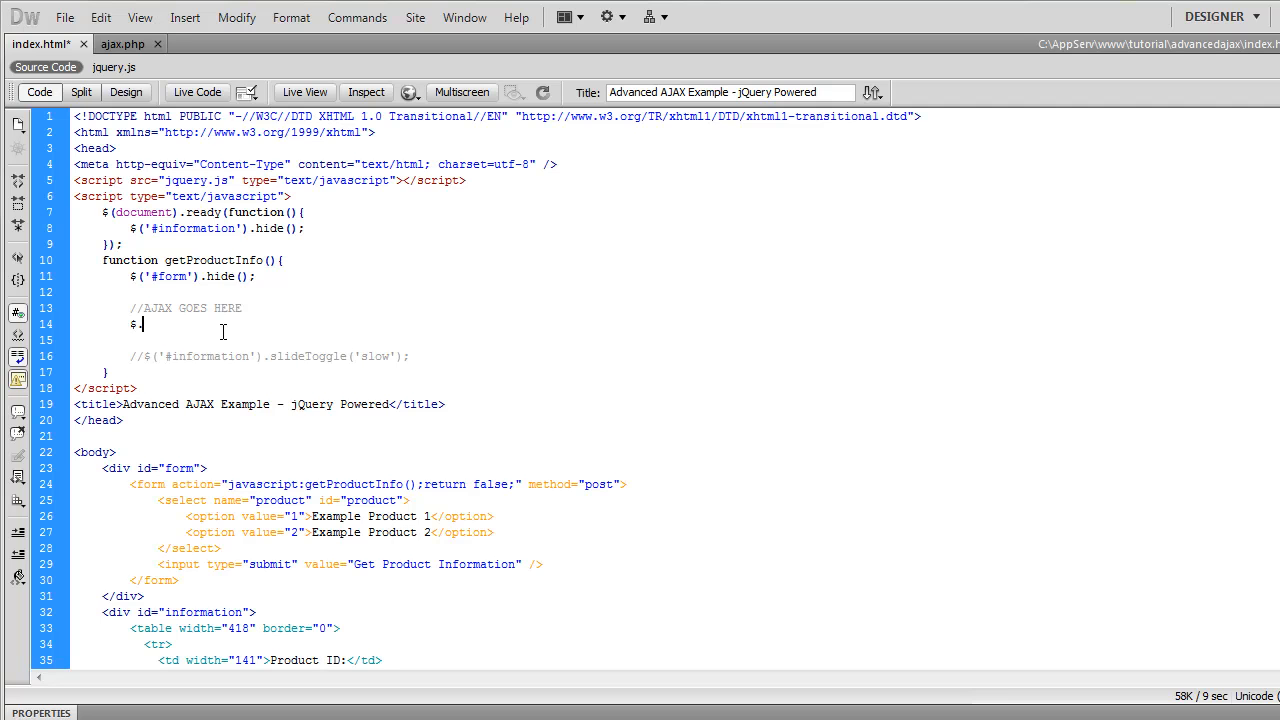
{"action": "type", "text": ".post"}
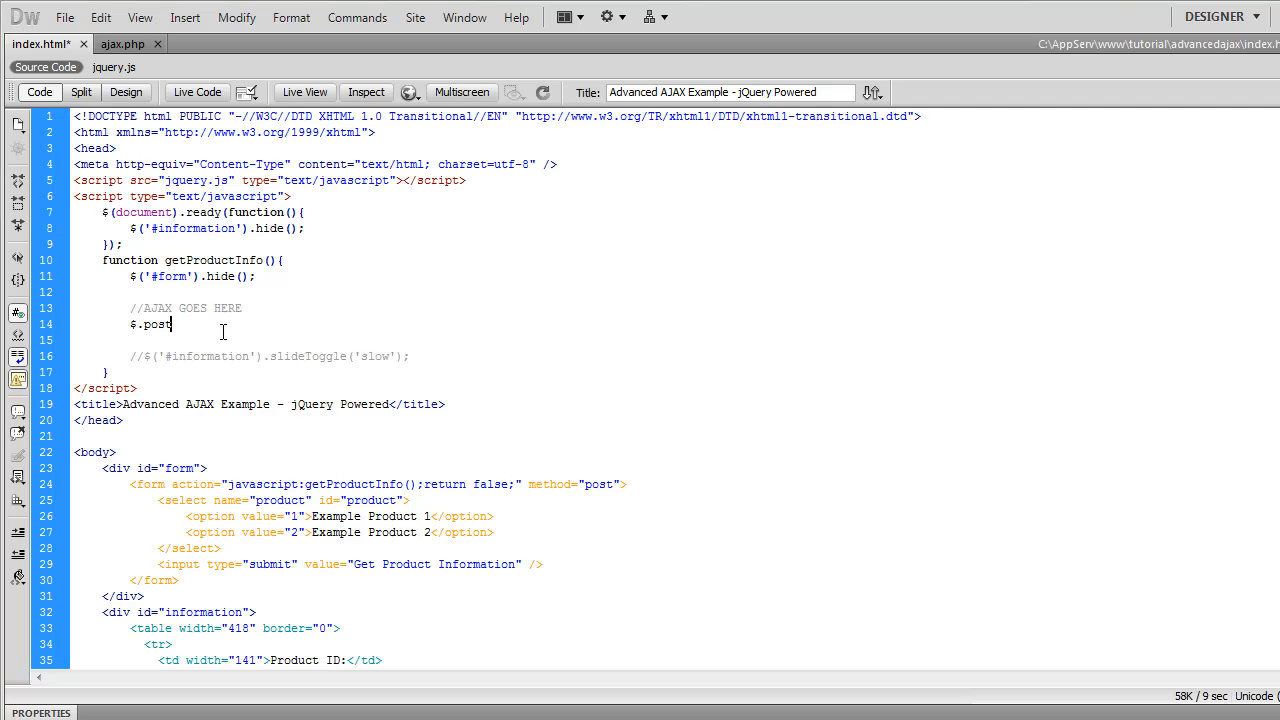
{"action": "type", "text": "()"}
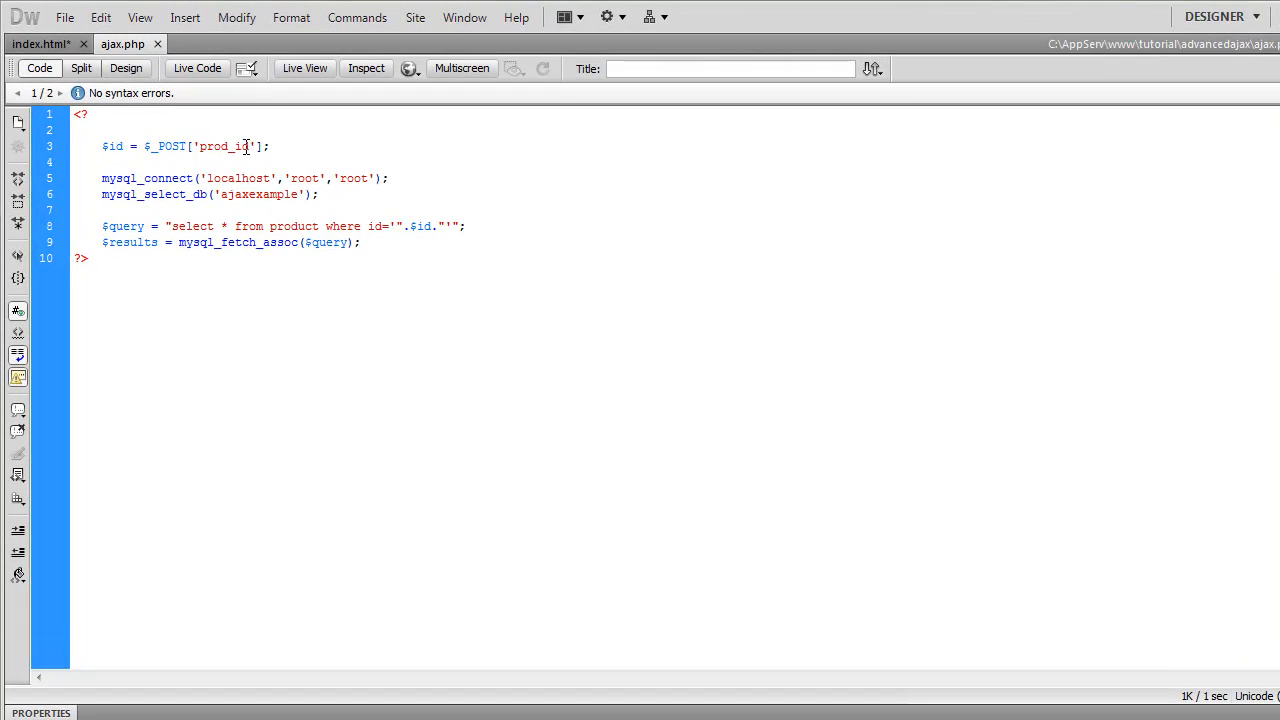
{"action": "left_click", "coordinate": [40, 44]}
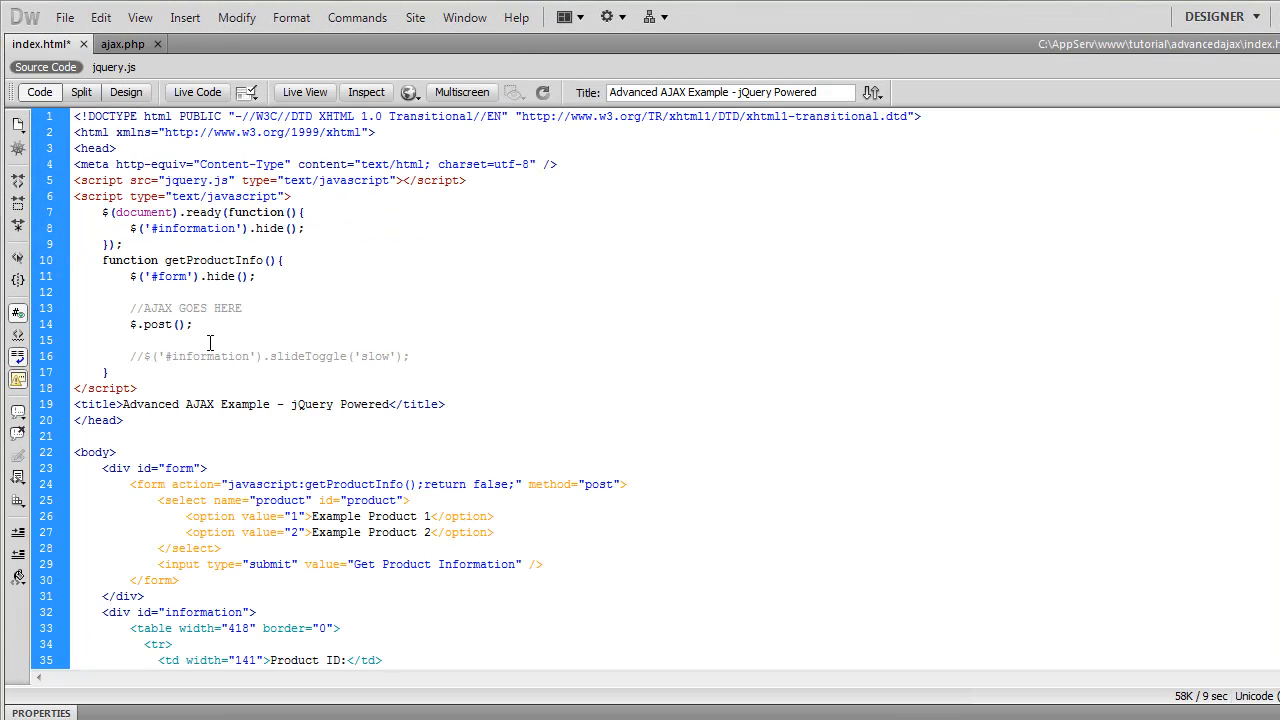
{"action": "type", "text": "'"}
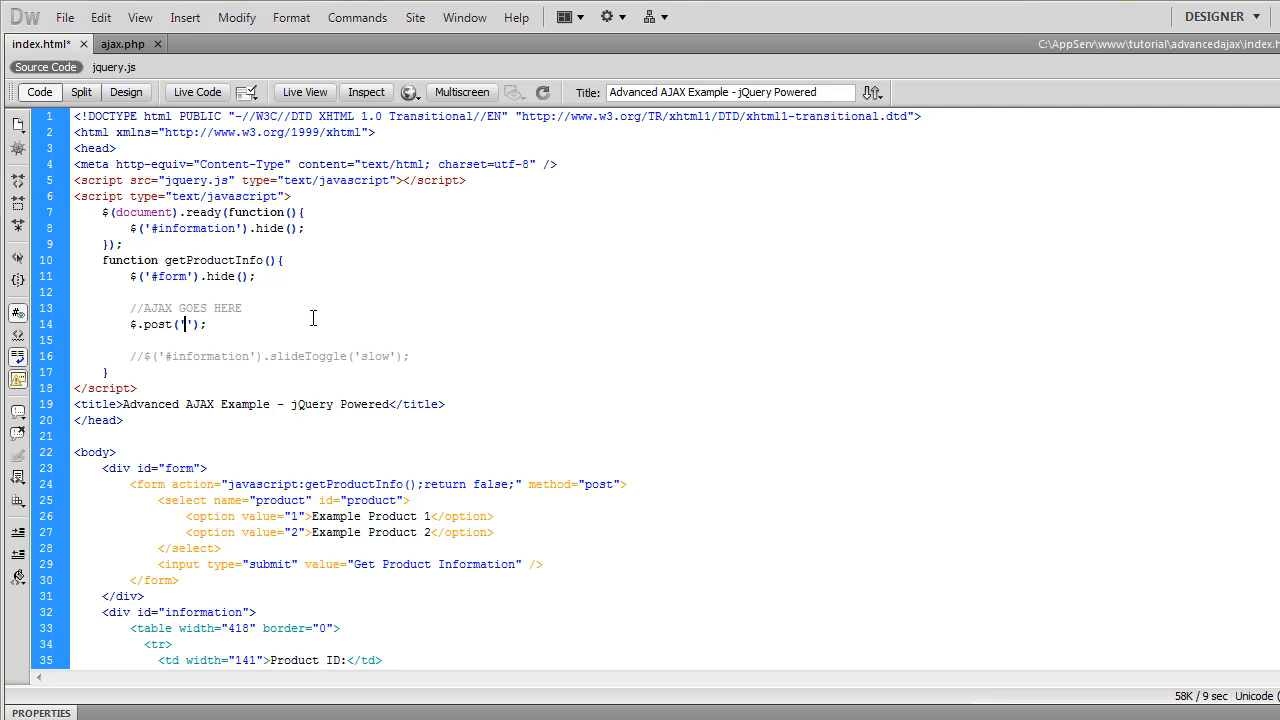
{"action": "type", "text": "ajax.php', {"}
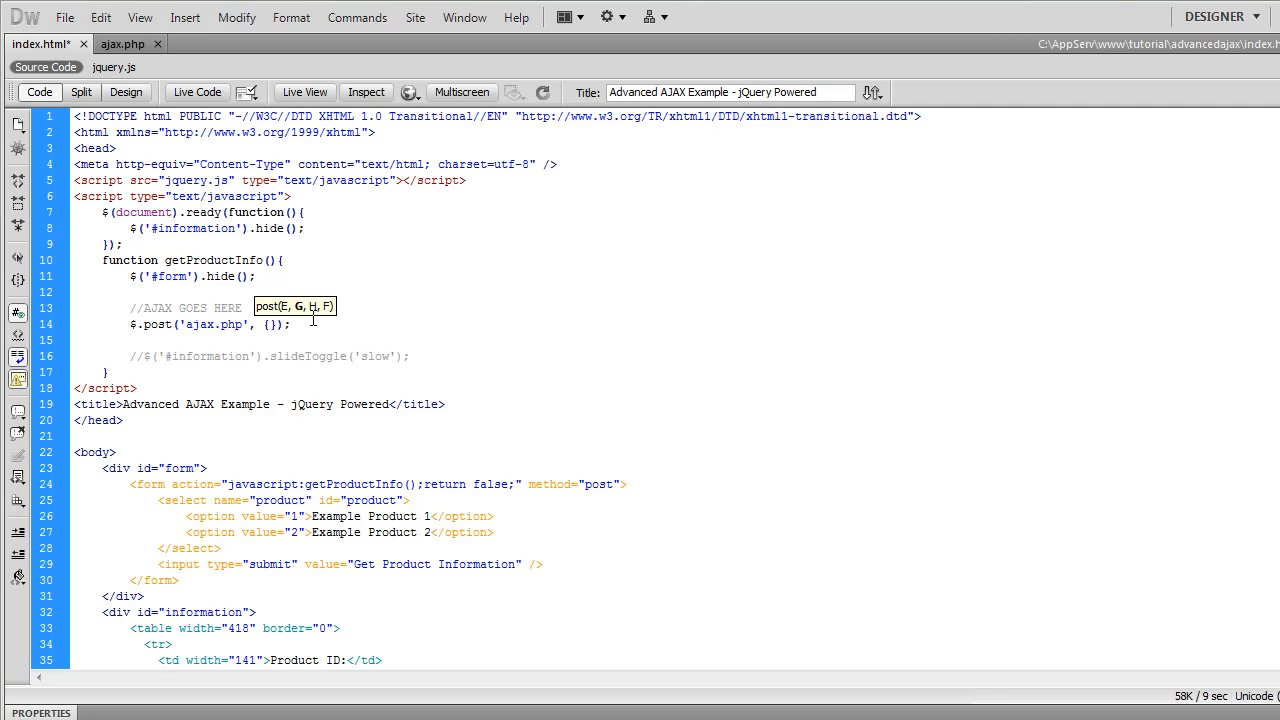
{"action": "type", "text": ","}
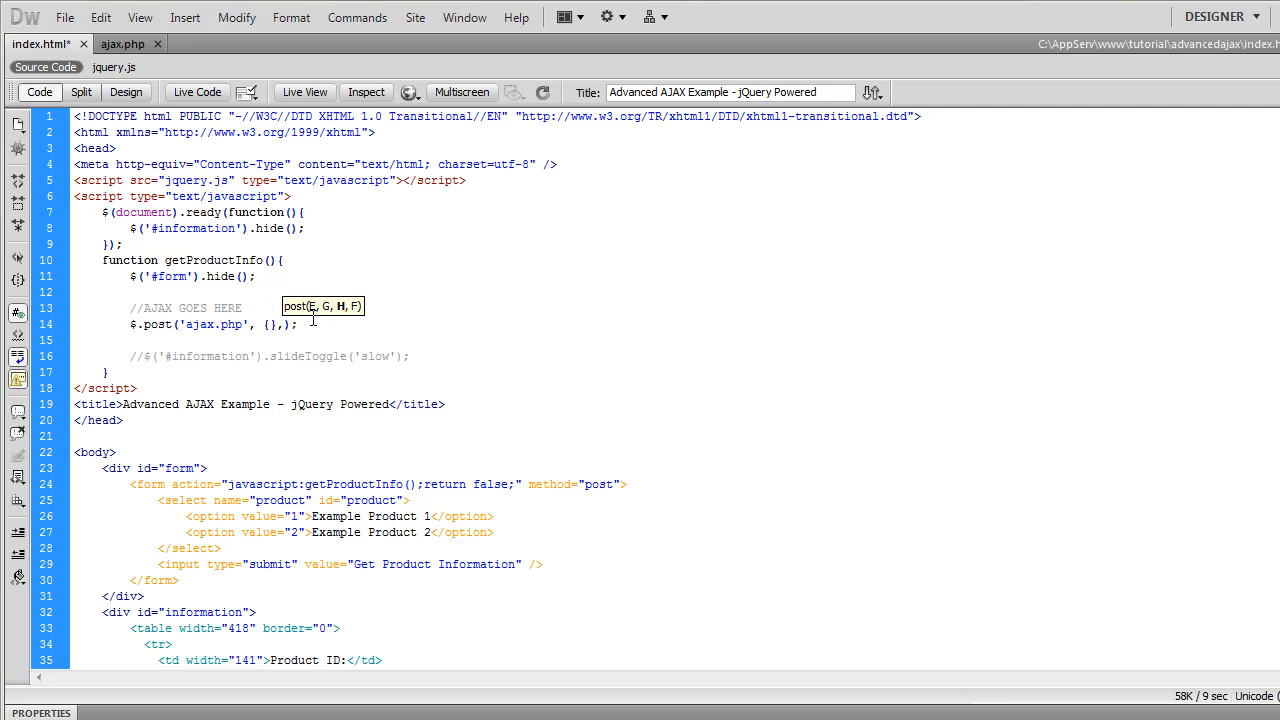
{"action": "type", "text": "function("}
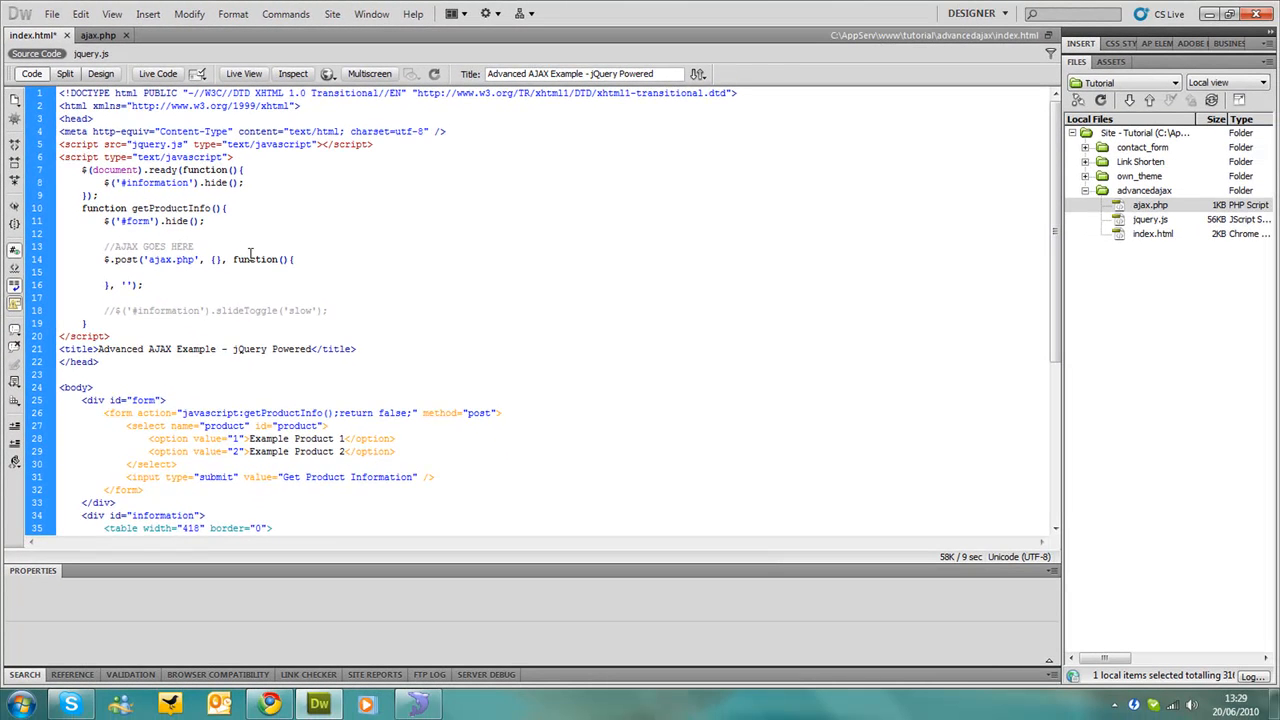
{"action": "type", "text": "text"}
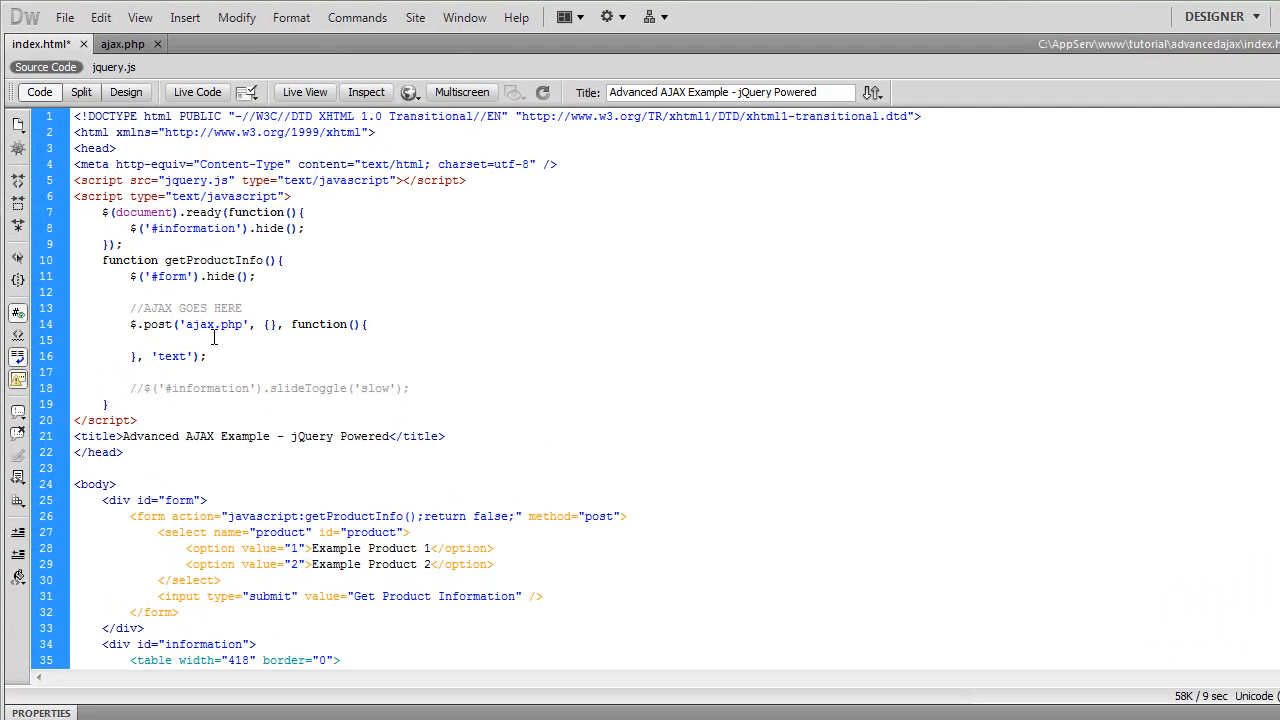
{"action": "mouse_move", "coordinate": [236, 340]}
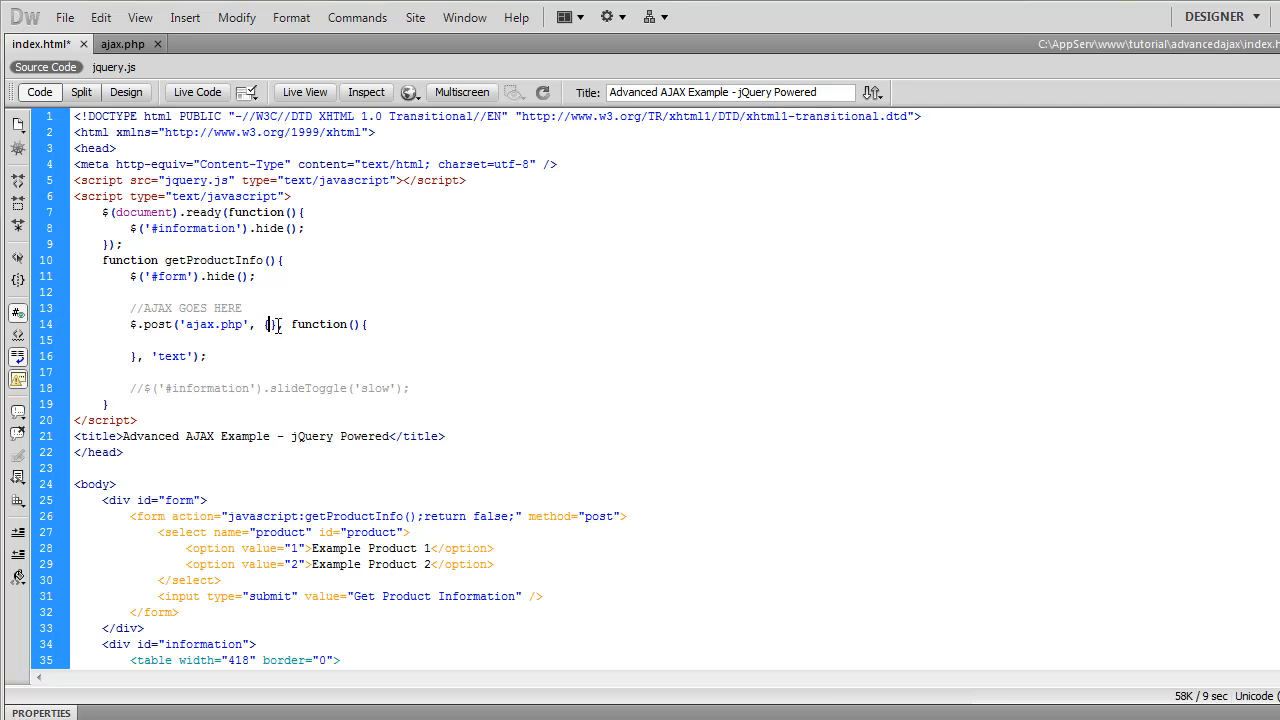
Step: Fill the post data with prod_id:$('#product').val()
{"action": "type", "text": "prod_id:"}
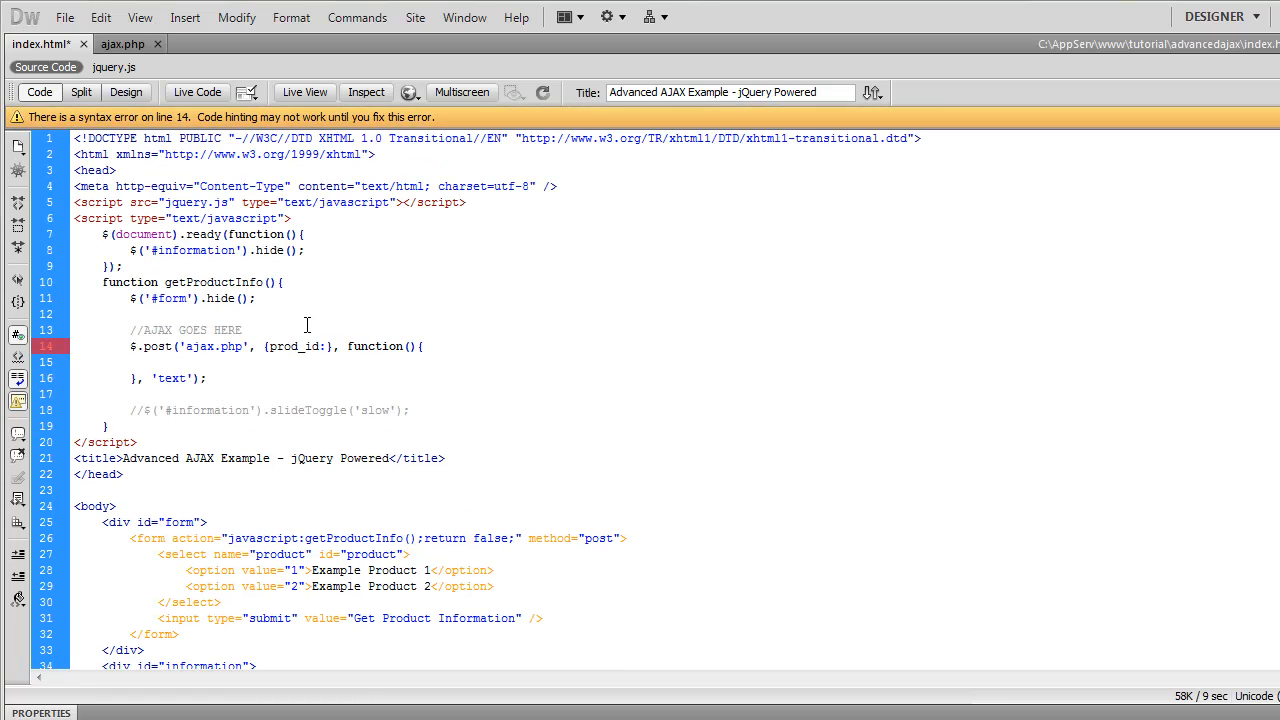
{"action": "scroll", "scroll_direction": "down", "scroll_amount": 3}
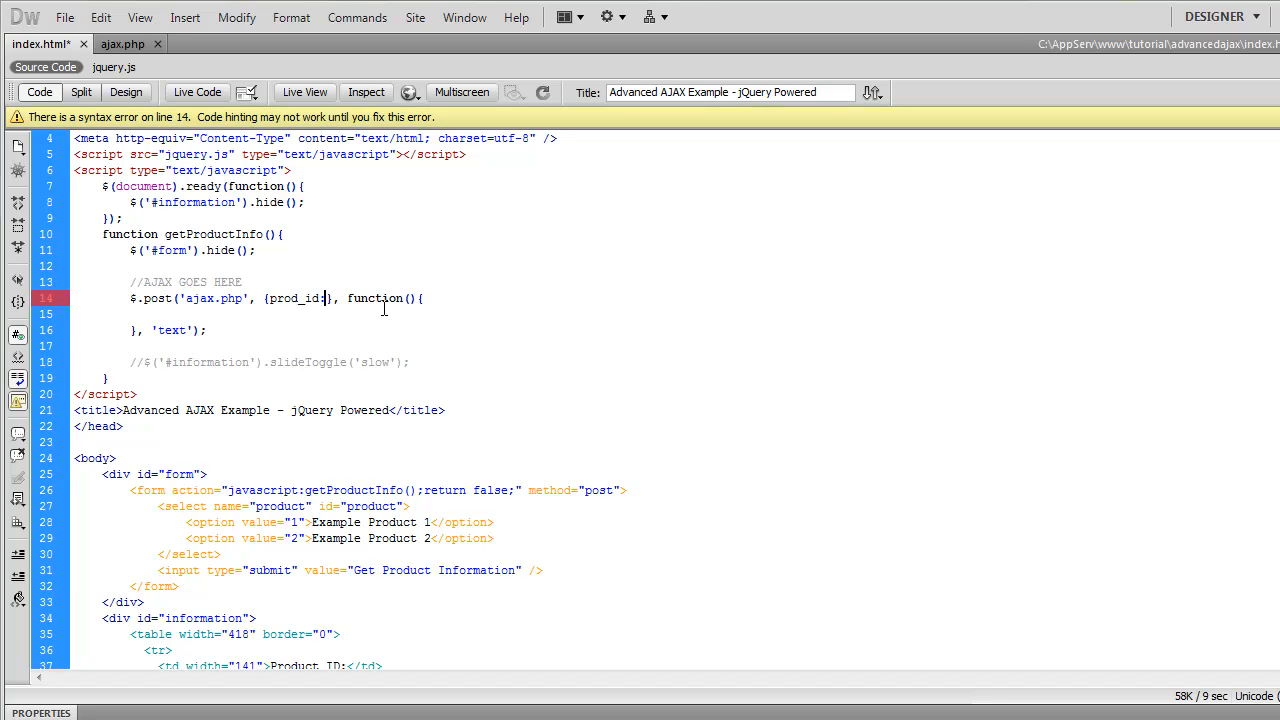
{"action": "type", "text": ":$('#"}
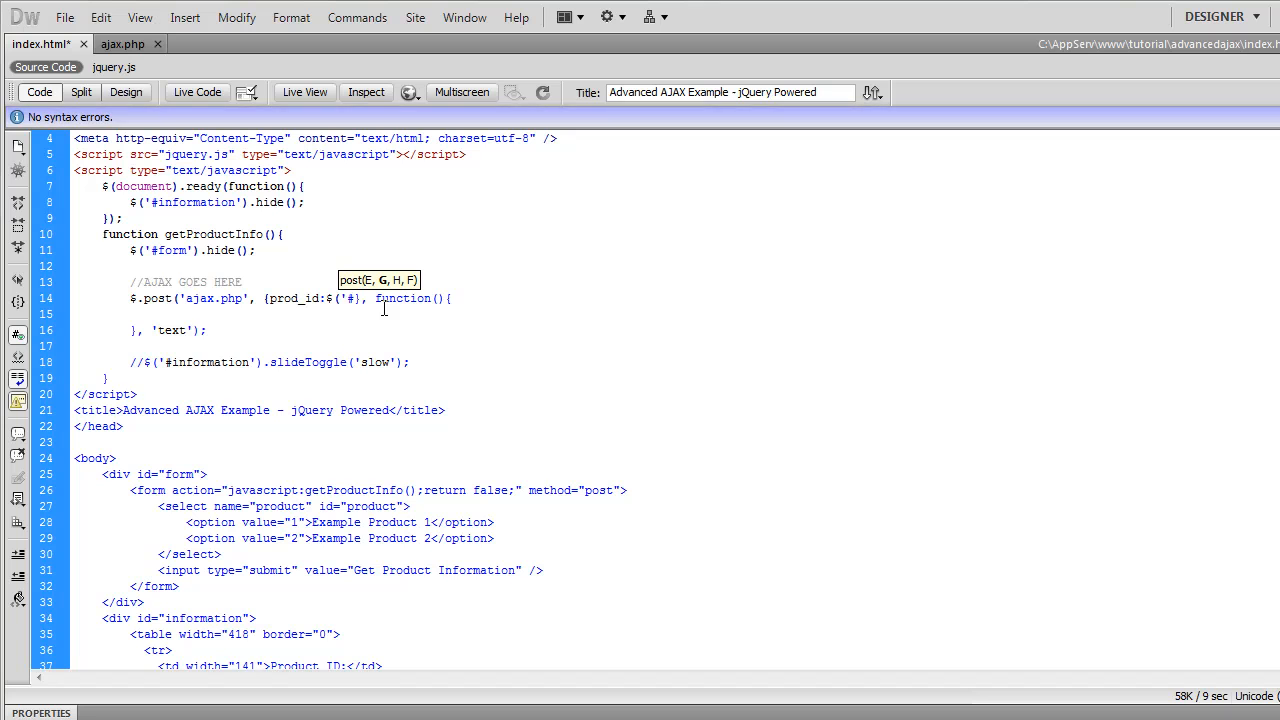
{"action": "scroll", "scroll_direction": "down", "scroll_amount": 3}
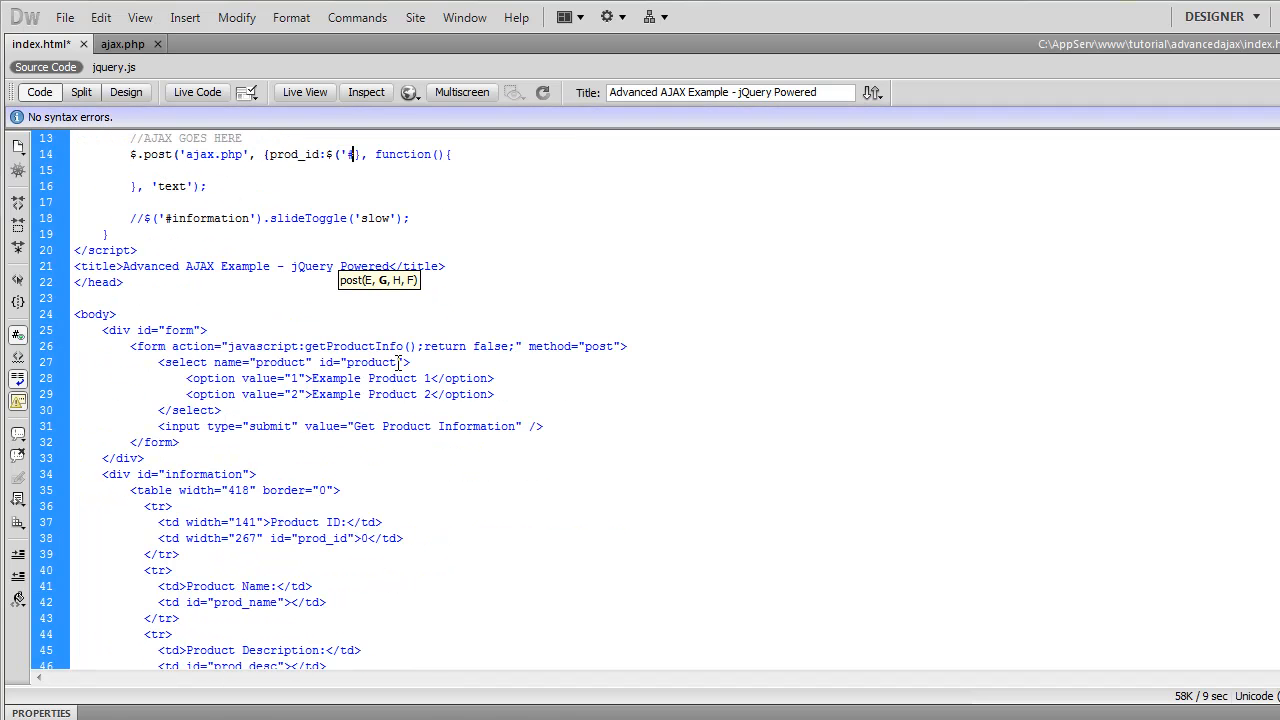
{"action": "type", "text": "#product"}
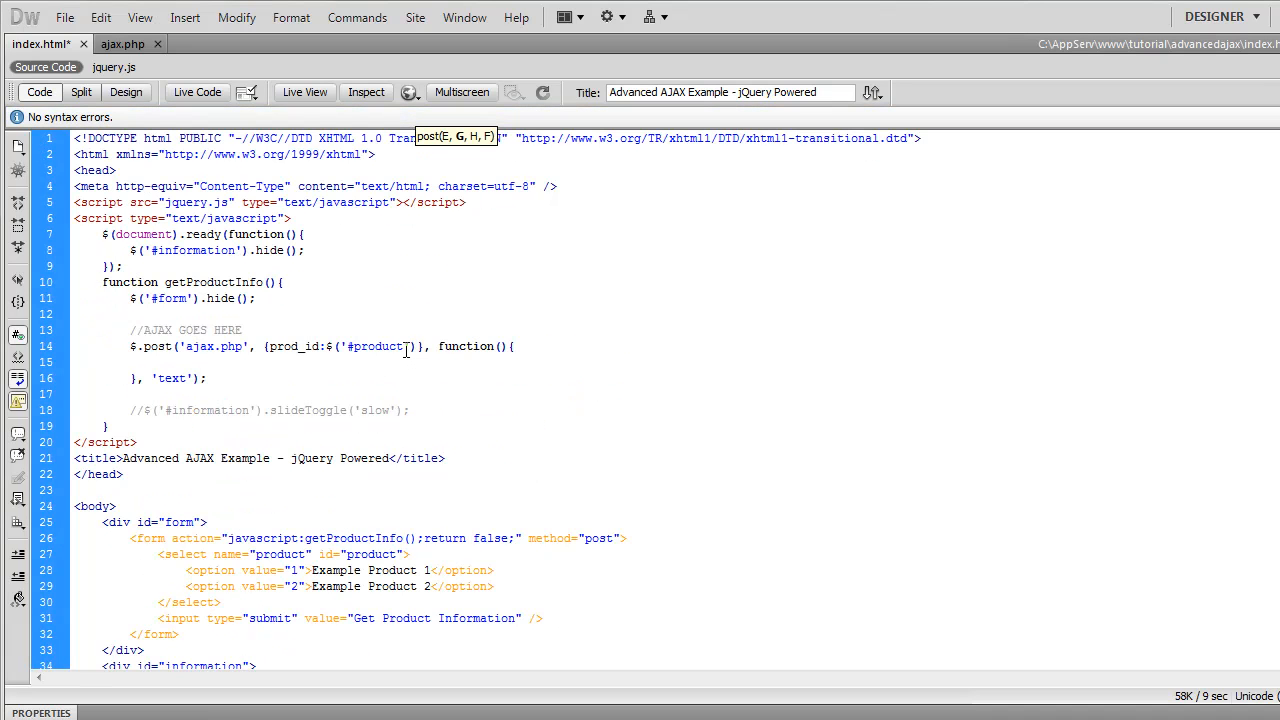
{"action": "scroll", "scroll_direction": "down", "scroll_amount": 3}
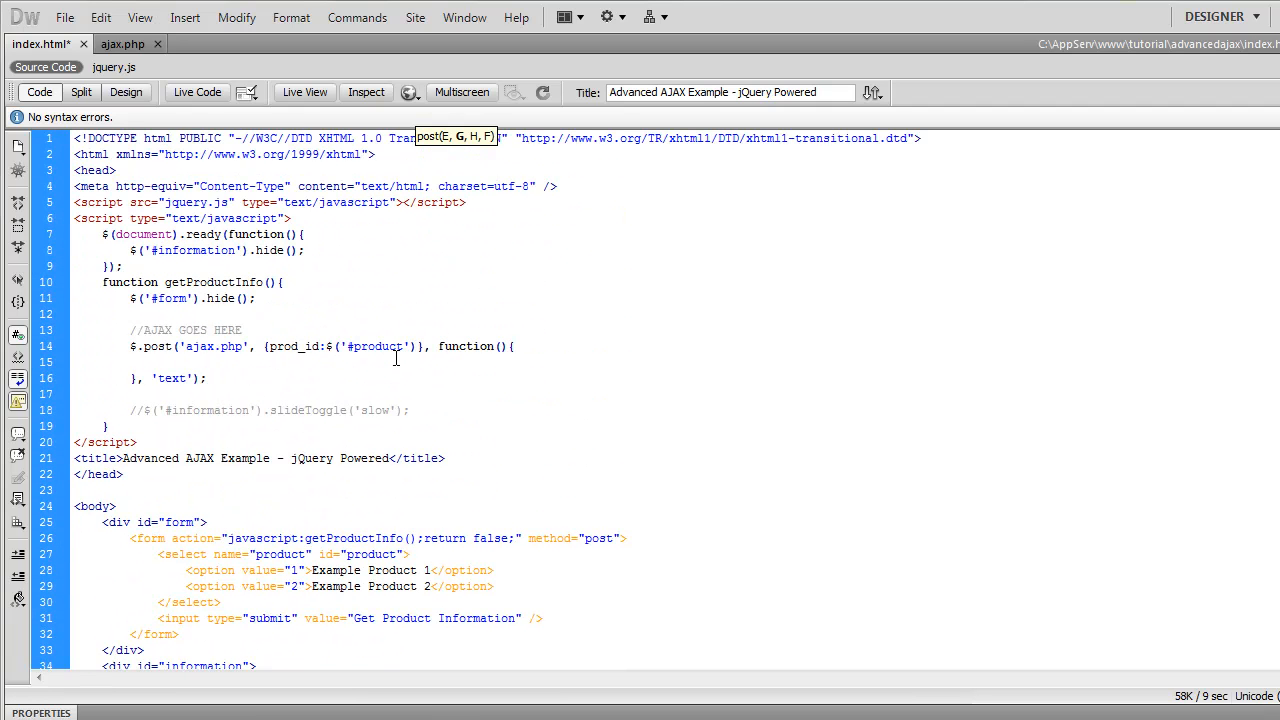
{"action": "type", "text": ".val()"}
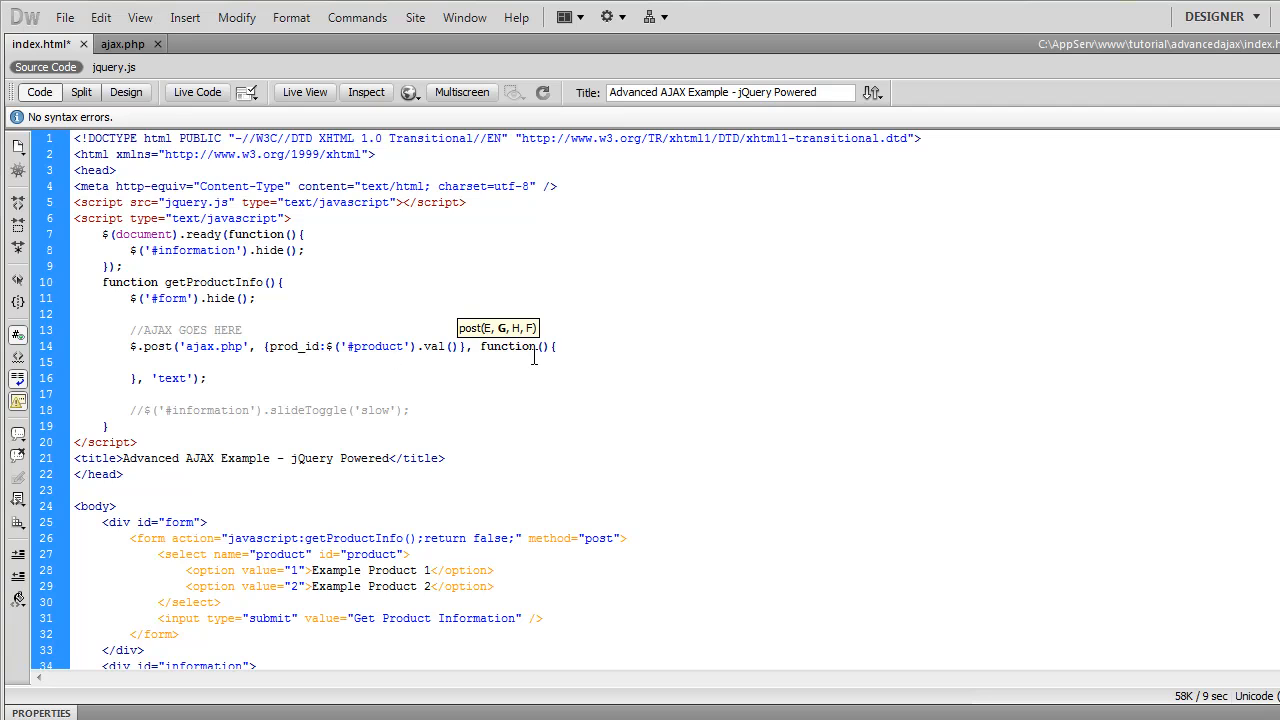
Step: Give the callback a data parameter and alert(data) inside it
{"action": "double_click", "coordinate": [508, 346]}
{"action": "type", "text": "dat"}
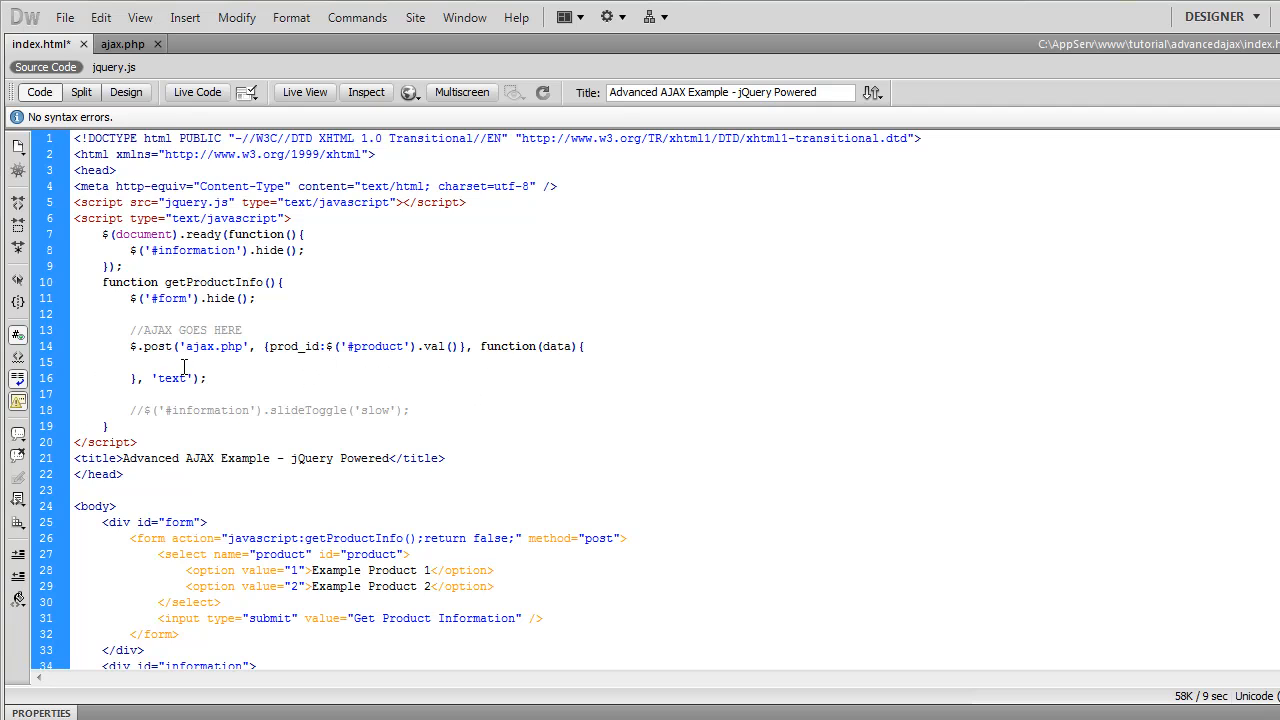
{"action": "type", "text": "alert();"}
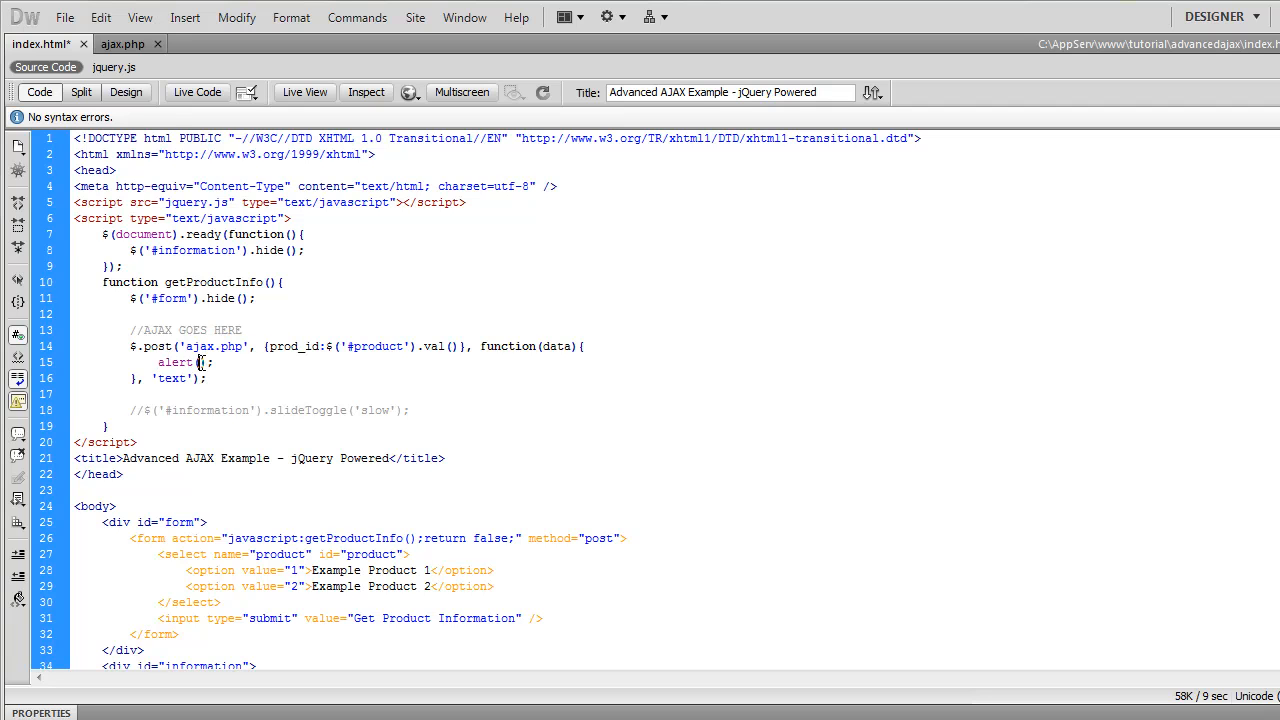
{"action": "type", "text": "data"}
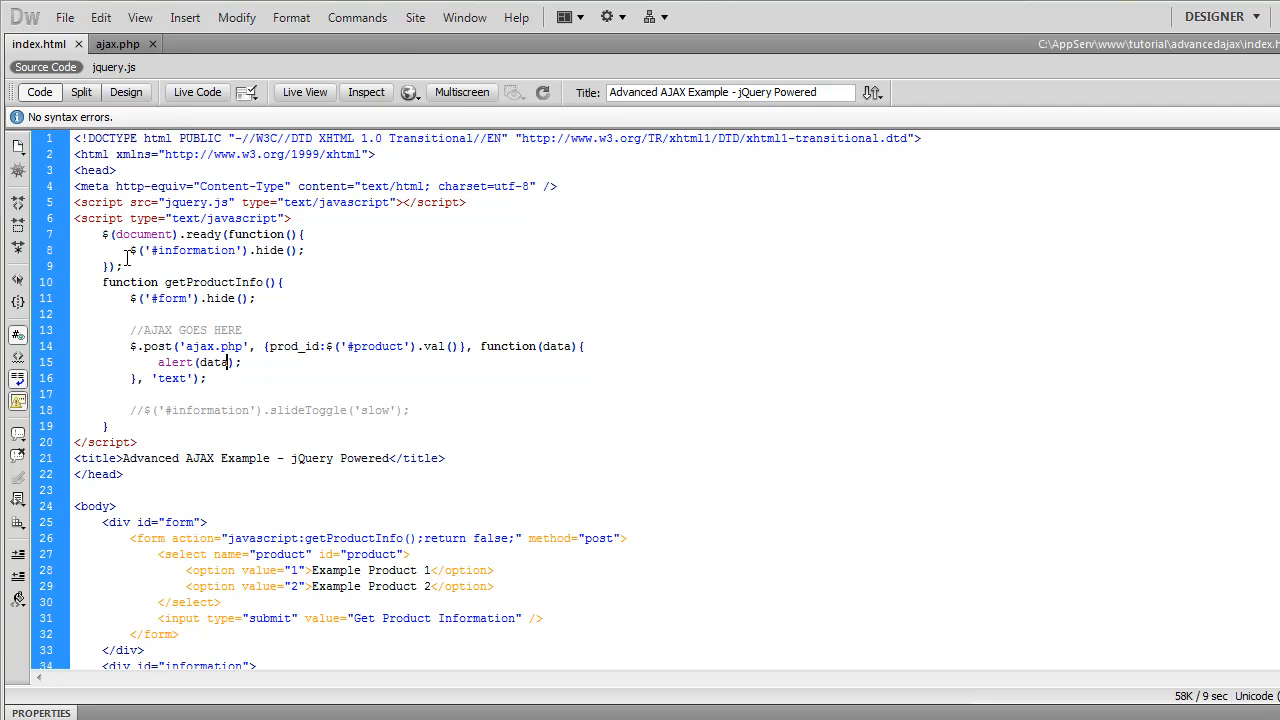
Step: Add print_r($results); after the query in ajax.php
{"action": "left_click", "coordinate": [116, 58]}
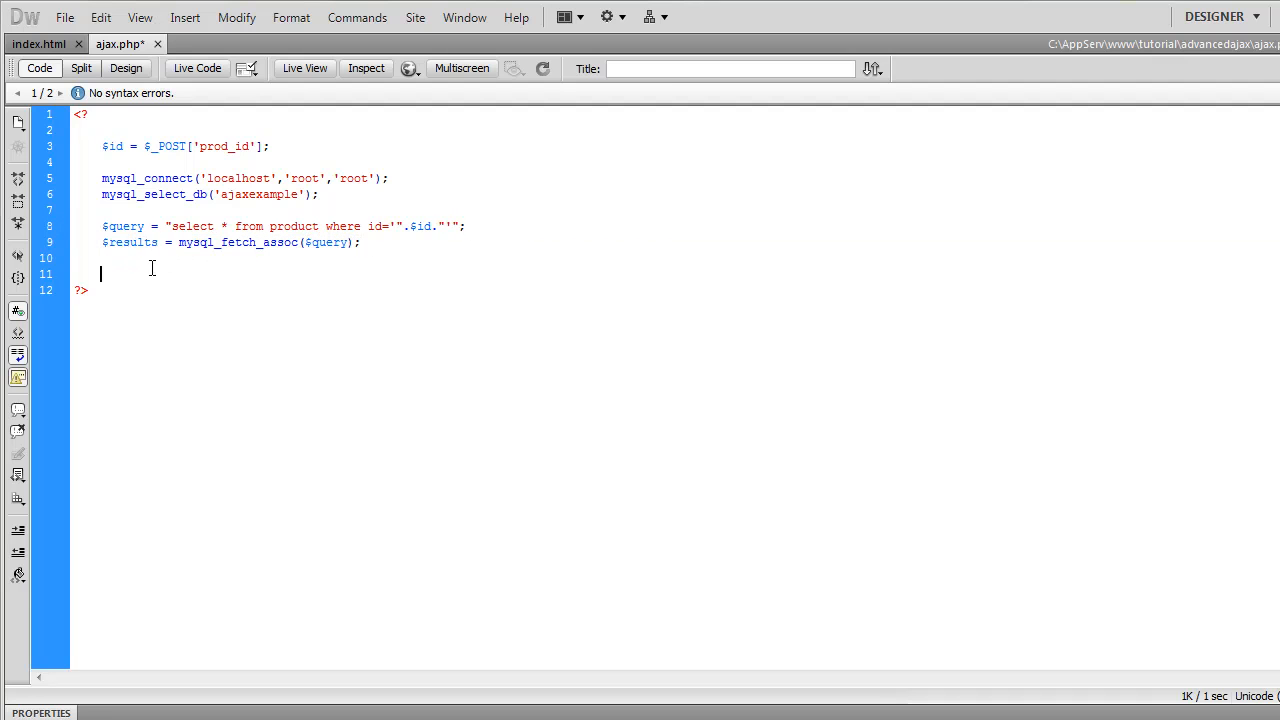
{"action": "type", "text": "print_"}
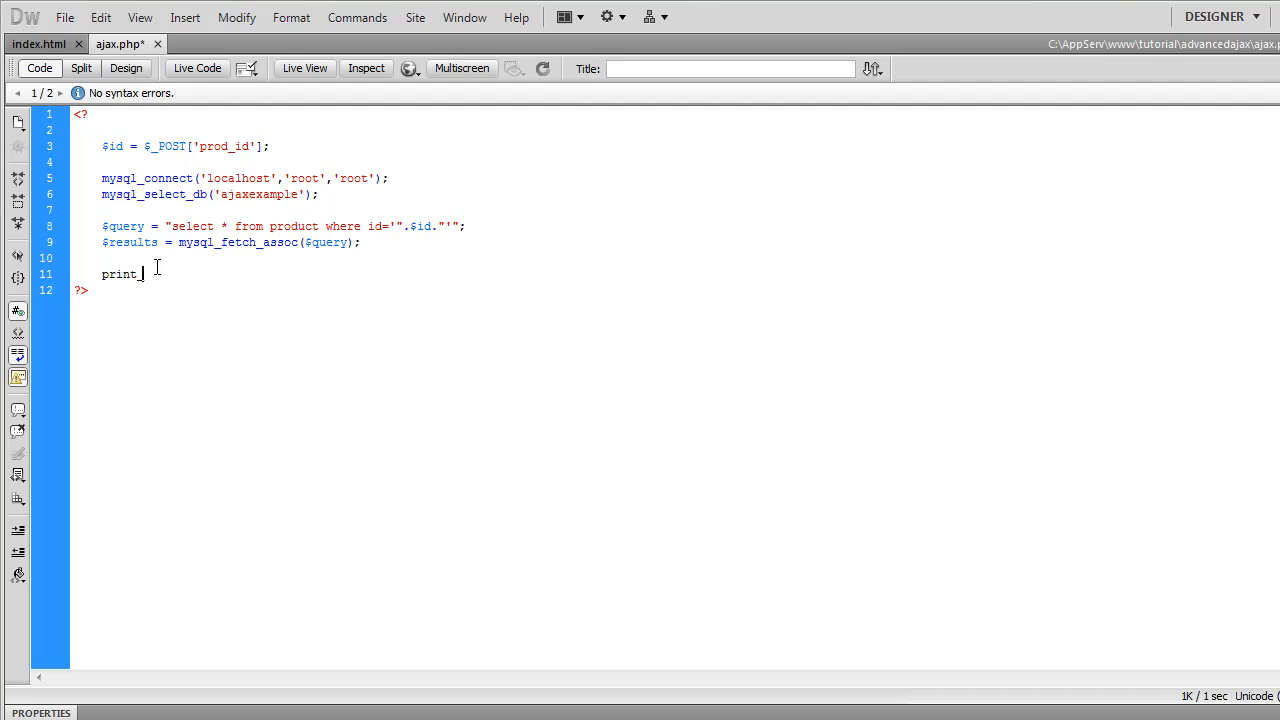
{"action": "type", "text": "_r();"}
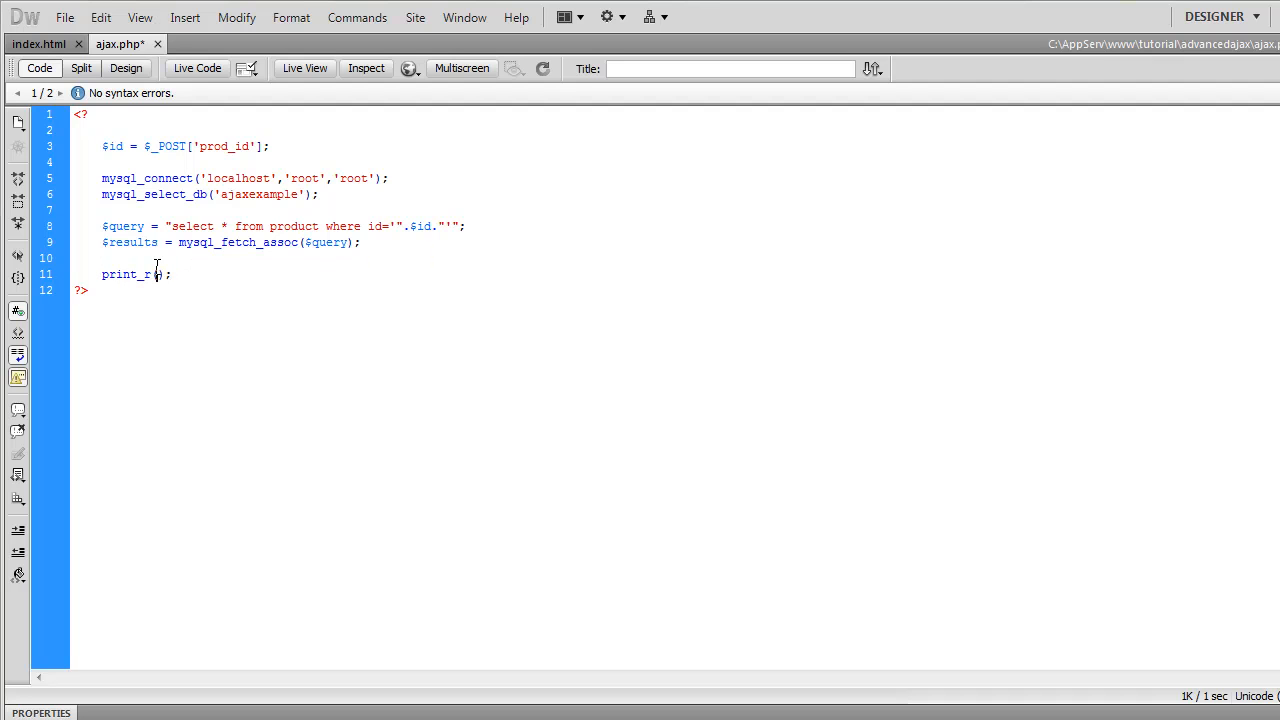
{"action": "type", "text": "($res"}
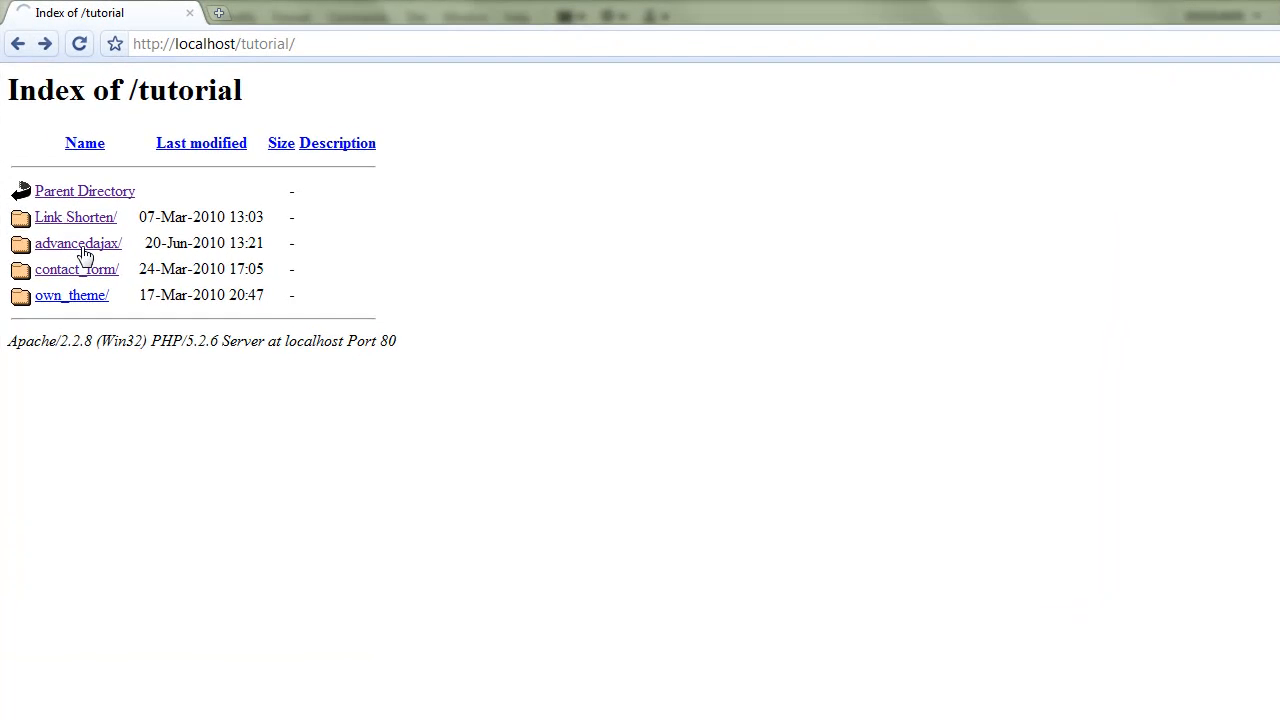
Step: Load localhost/tutorial/advancedajax/ in Chrome and see the array alert for Example Product 1
{"action": "left_click", "coordinate": [76, 244]}
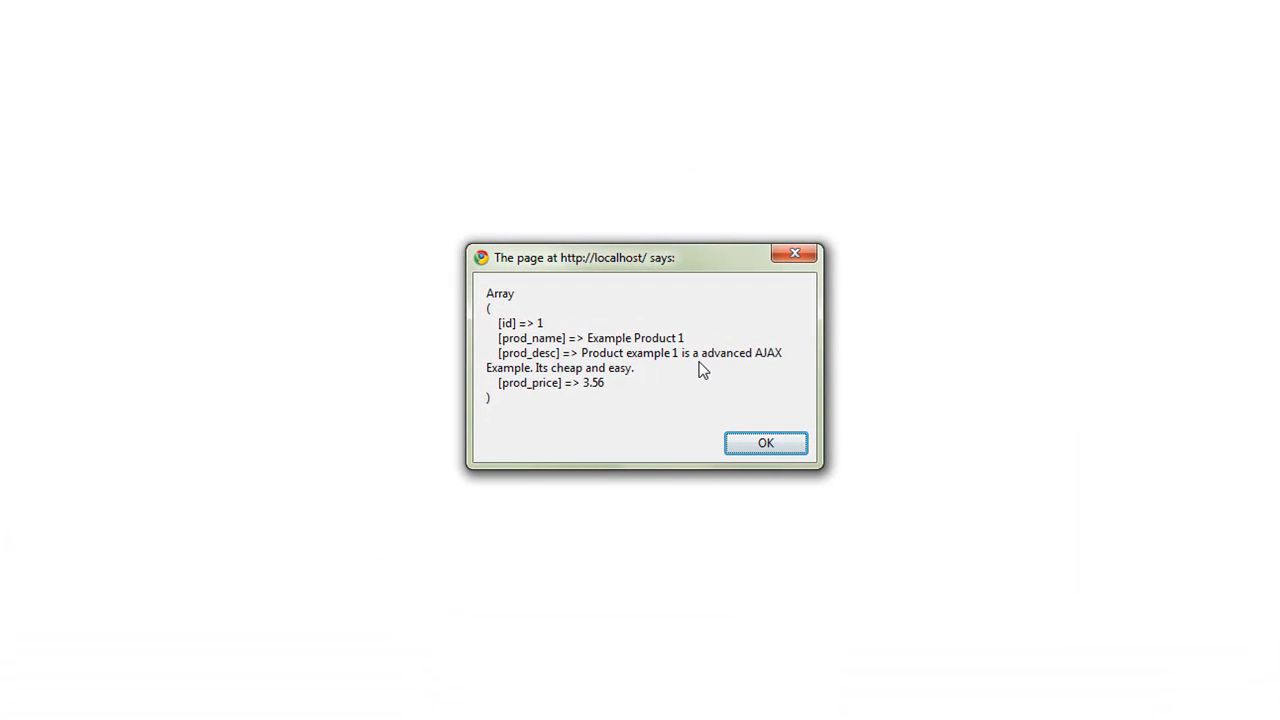
{"action": "mouse_move", "coordinate": [696, 390]}
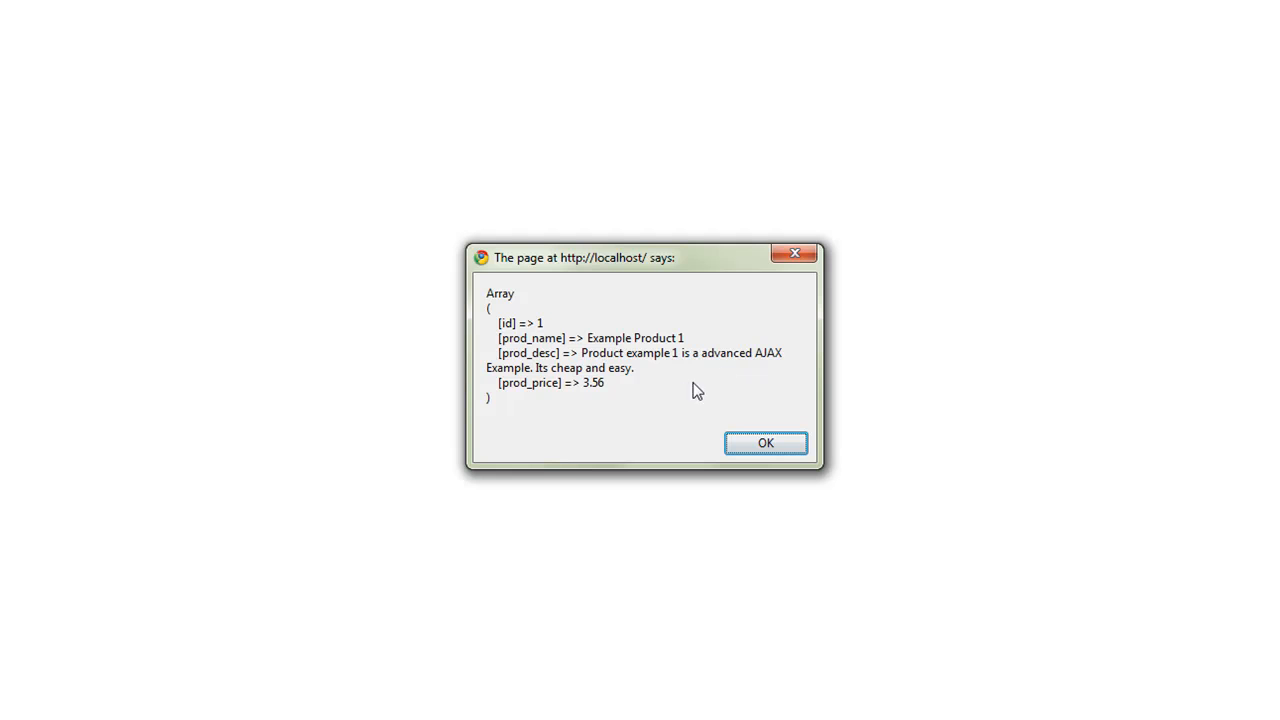
{"action": "mouse_move", "coordinate": [562, 400]}
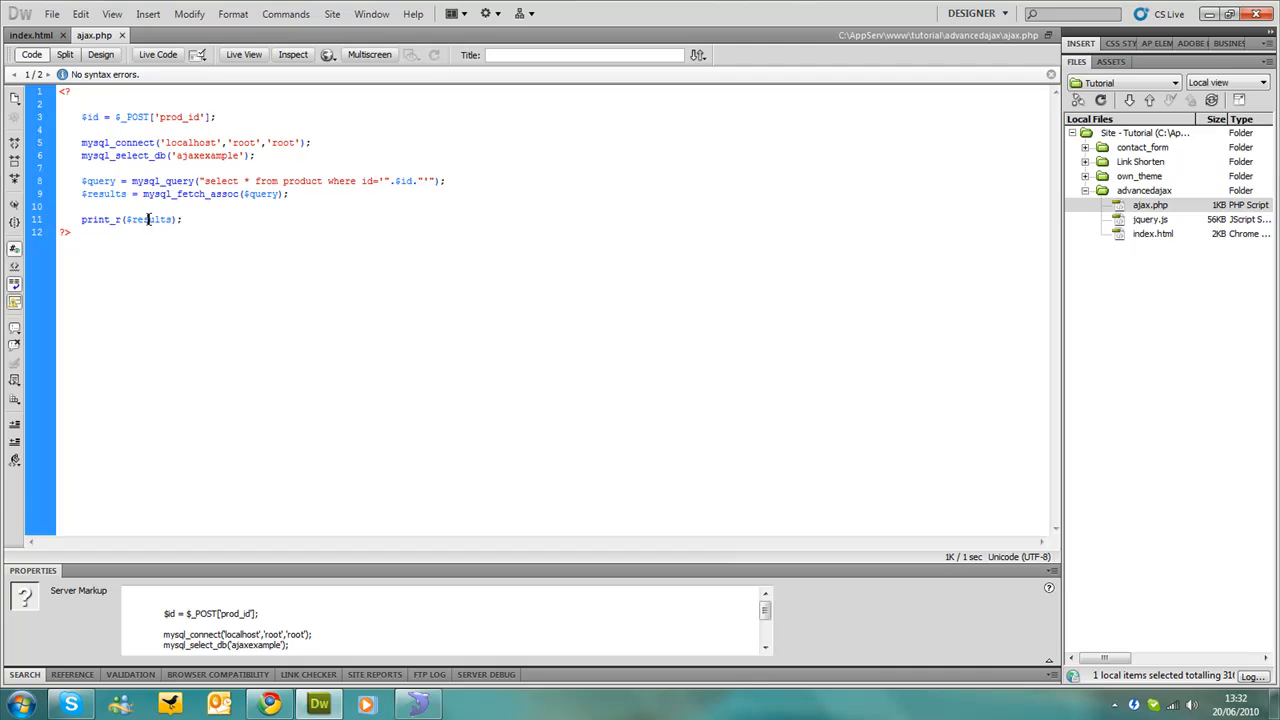
Step: Replace print_r($results); with echo json_encode($results); in ajax.php
{"action": "double_click", "coordinate": [140, 218]}
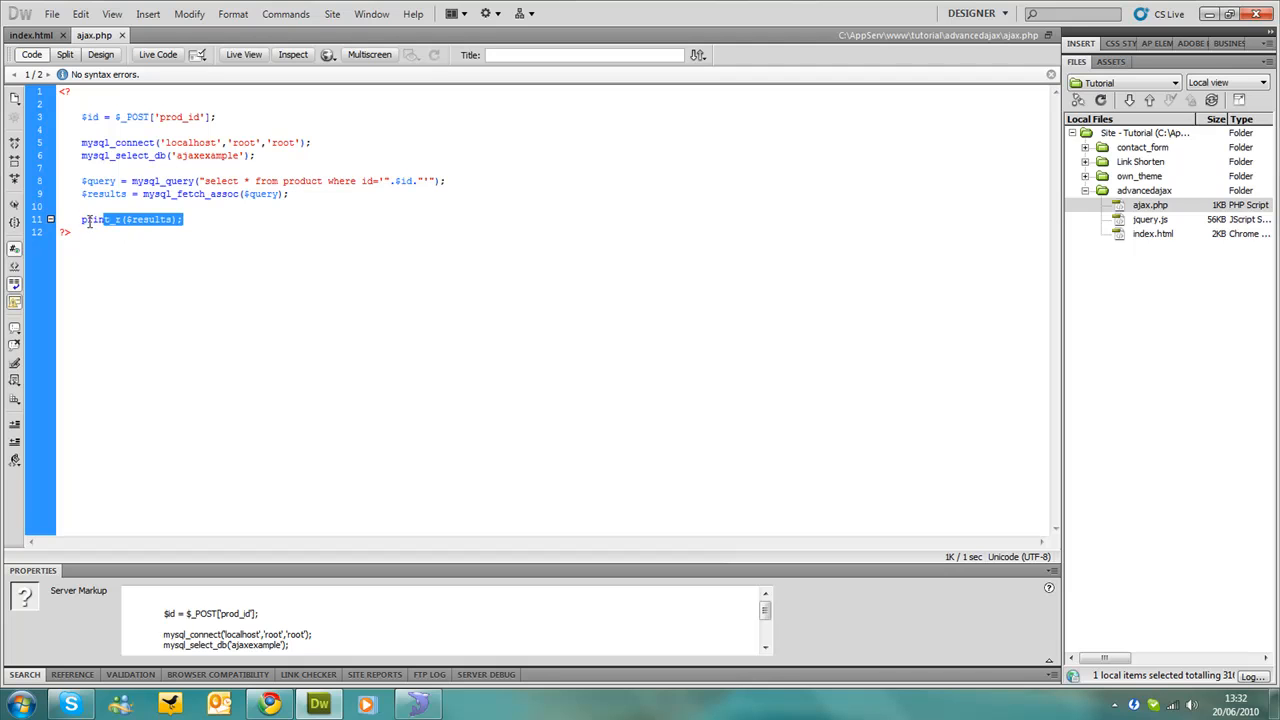
{"action": "type", "text": "echo"}
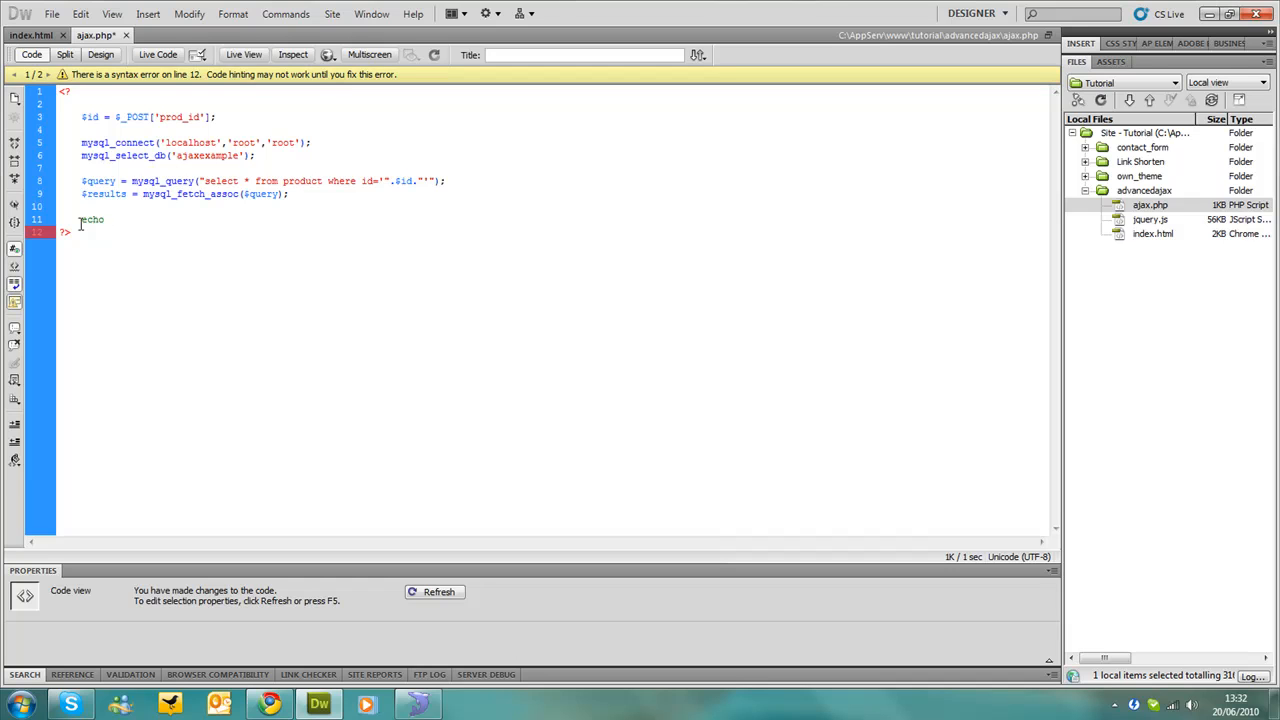
{"action": "type", "text": "\" \""}
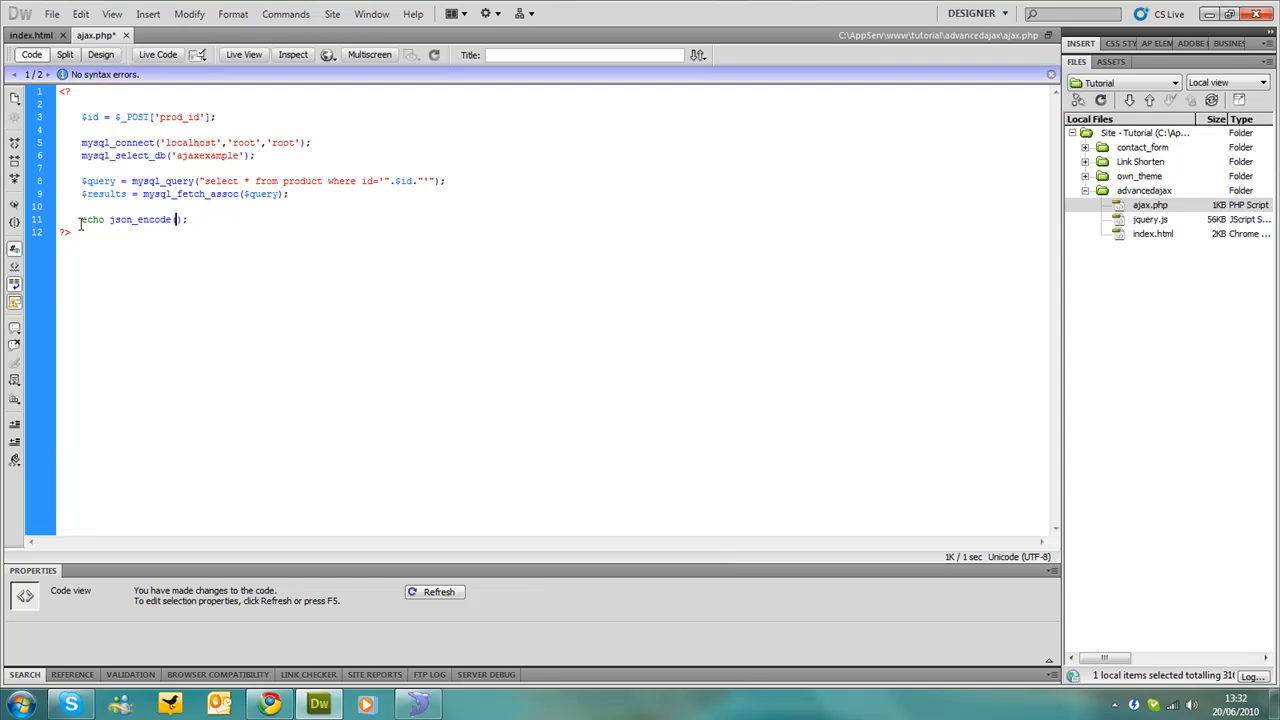
{"action": "type", "text": "$res"}
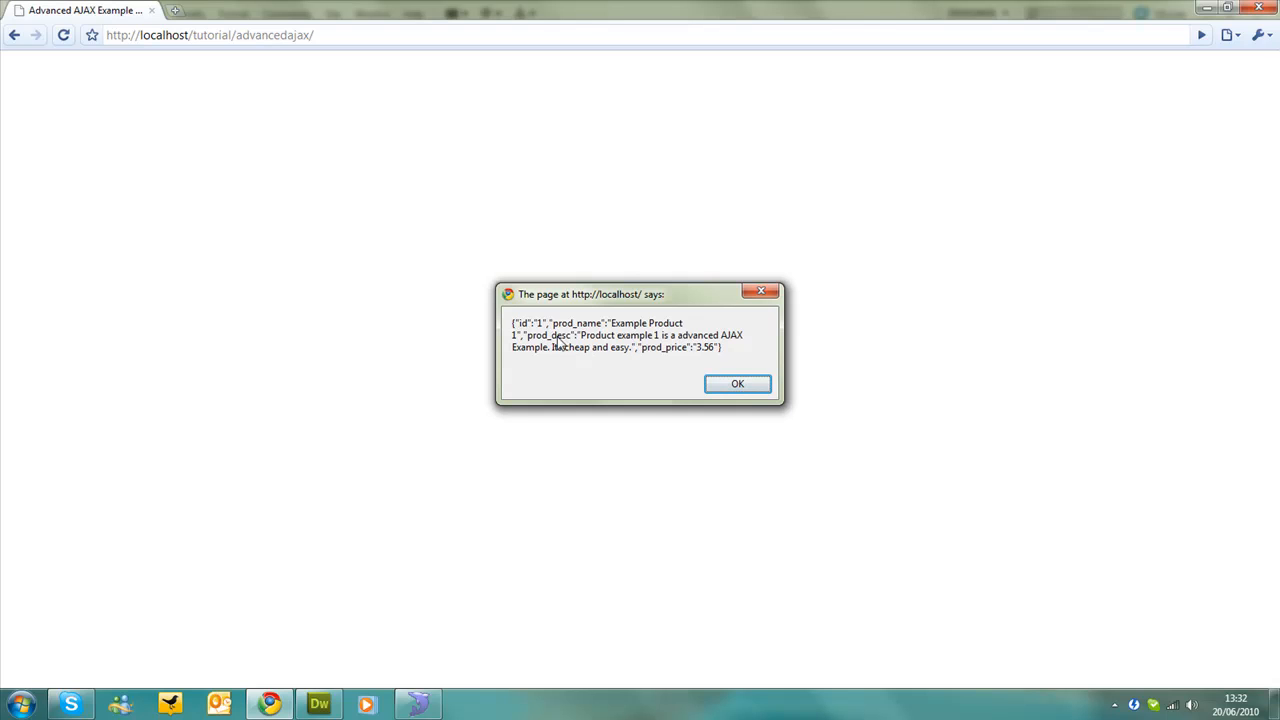
{"action": "mouse_move", "coordinate": [342, 680]}
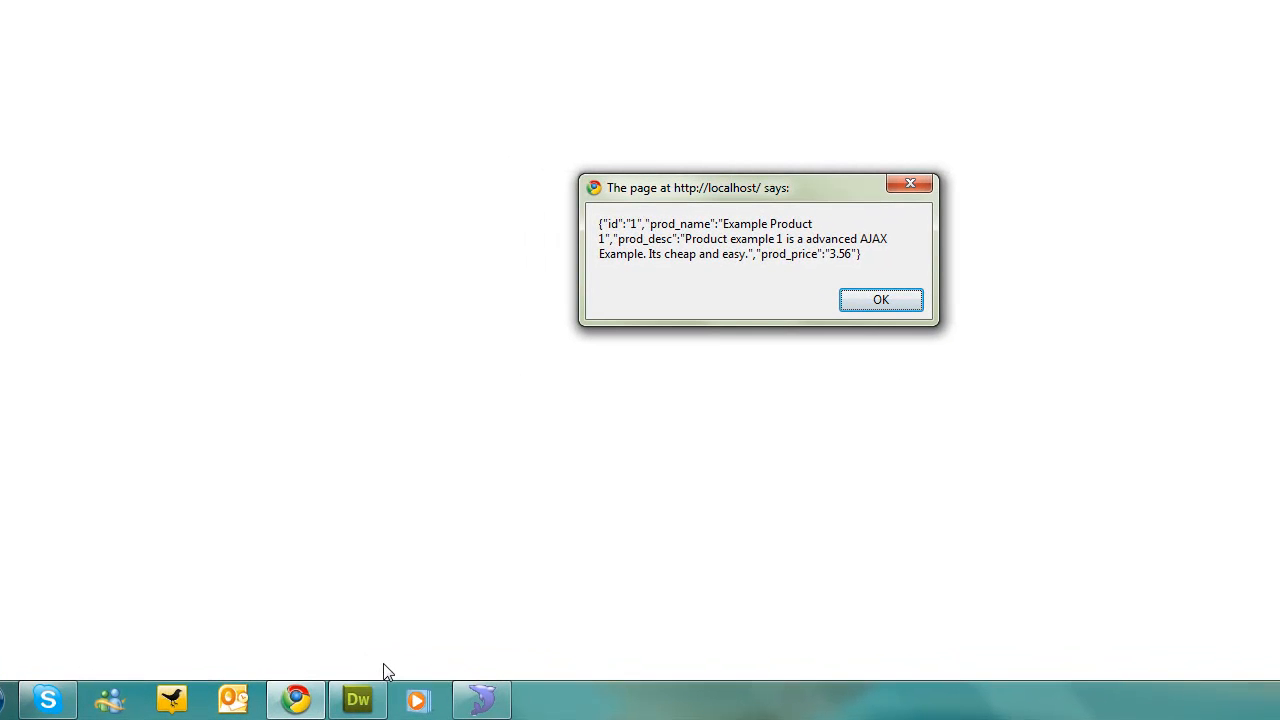
{"action": "mouse_move", "coordinate": [862, 344]}
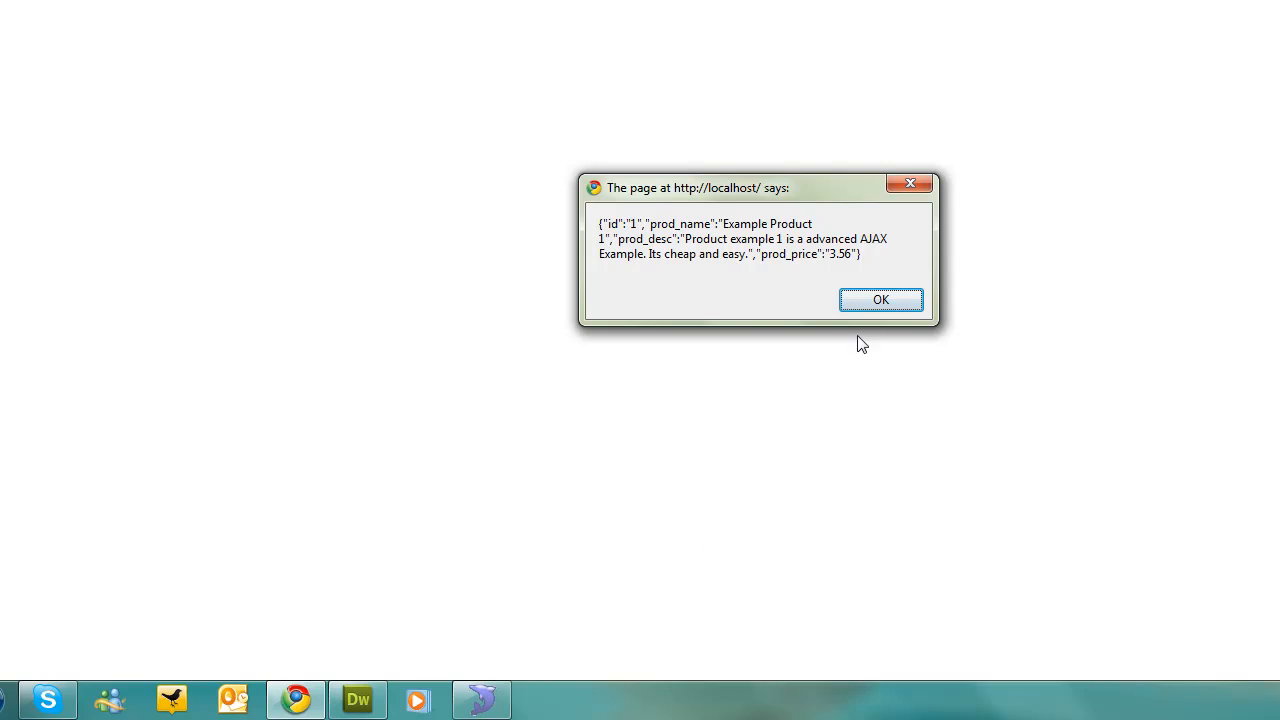
Step: Dismiss the alert showing Example Product 1 as a JSON string
{"action": "left_click", "coordinate": [880, 300]}
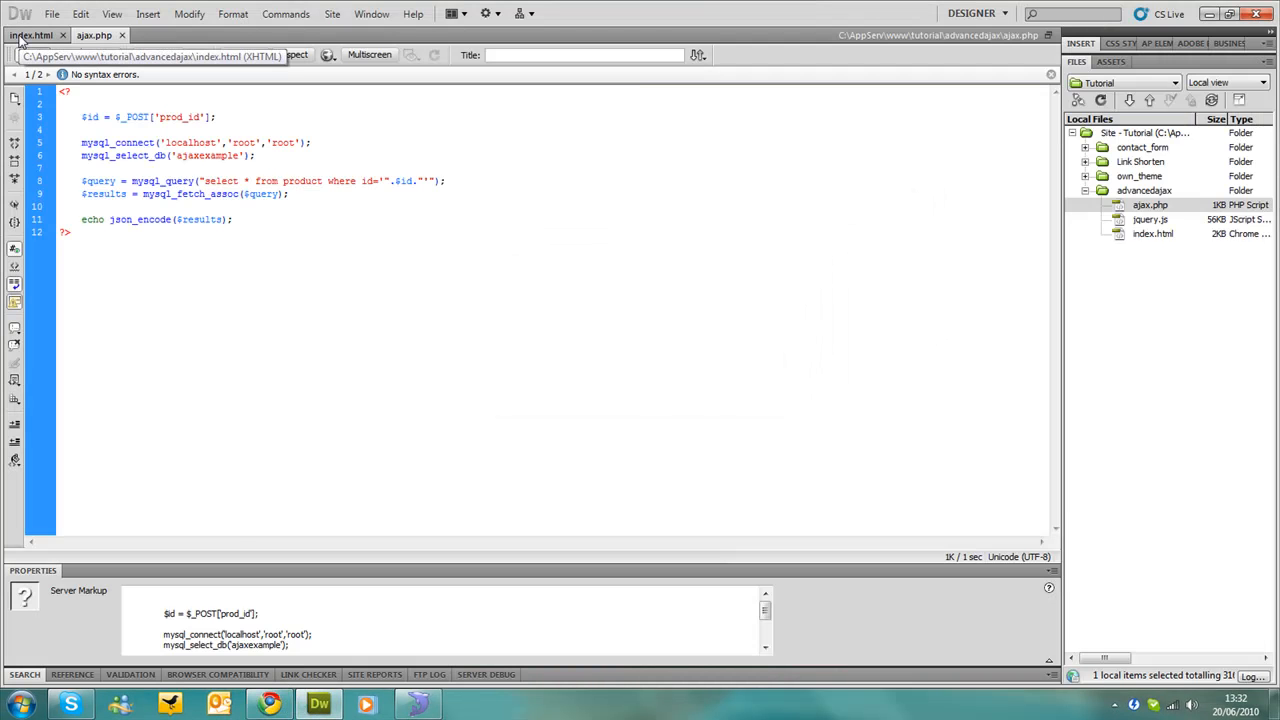
Step: Add $('#prod_id').html(data.id); to the callback in index.html
{"action": "left_click", "coordinate": [30, 36]}
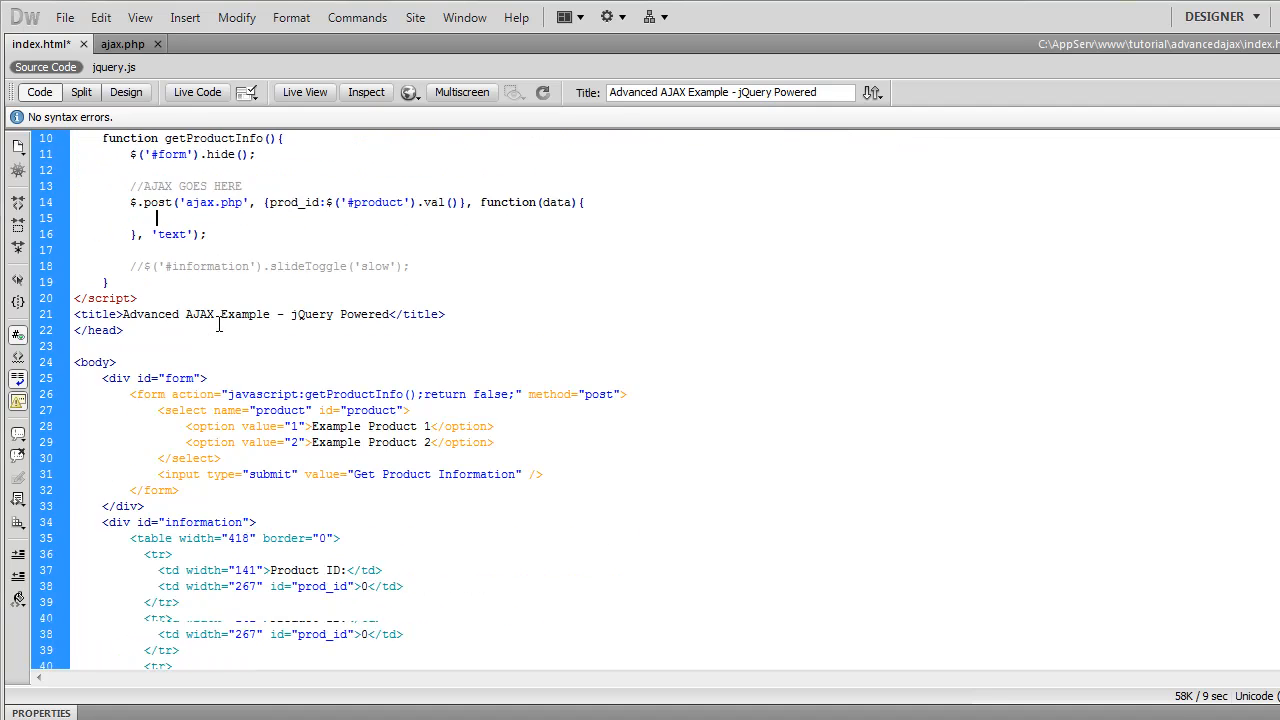
{"action": "scroll", "scroll_direction": "up", "scroll_amount": 3}
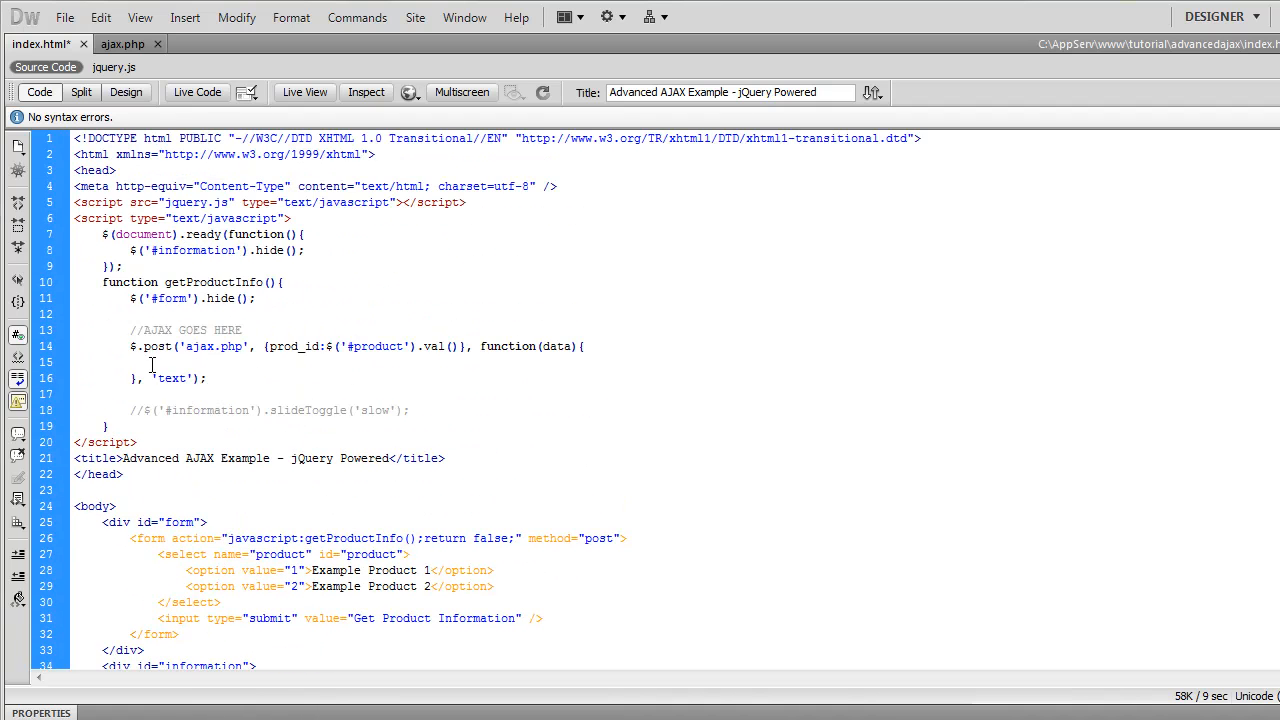
{"action": "type", "text": "$('#"}
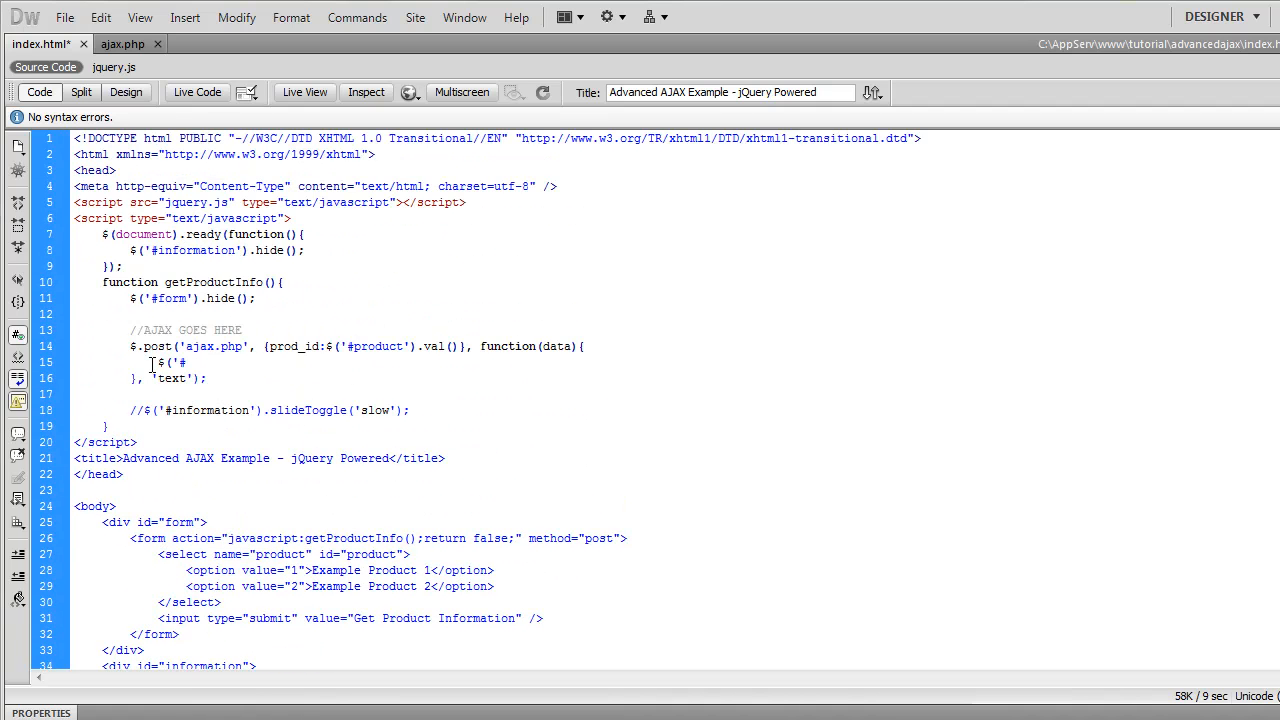
{"action": "type", "text": "prod"}
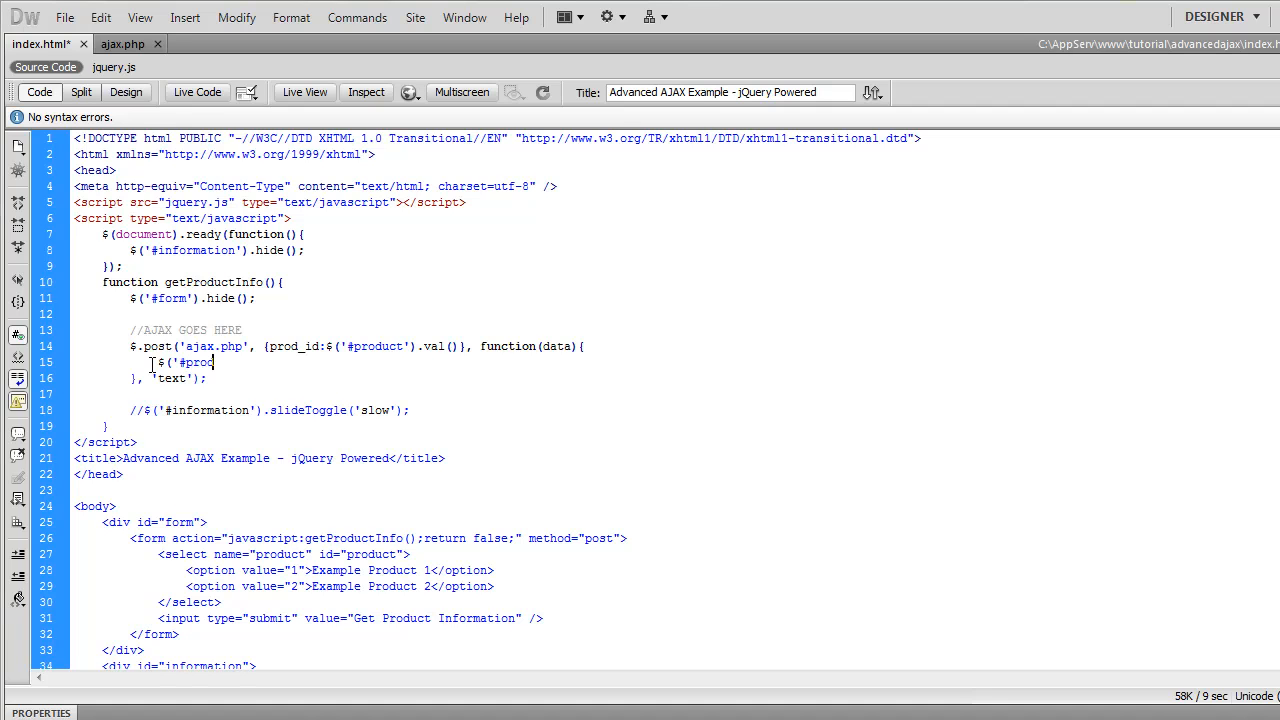
{"action": "type", "text": "_id"}
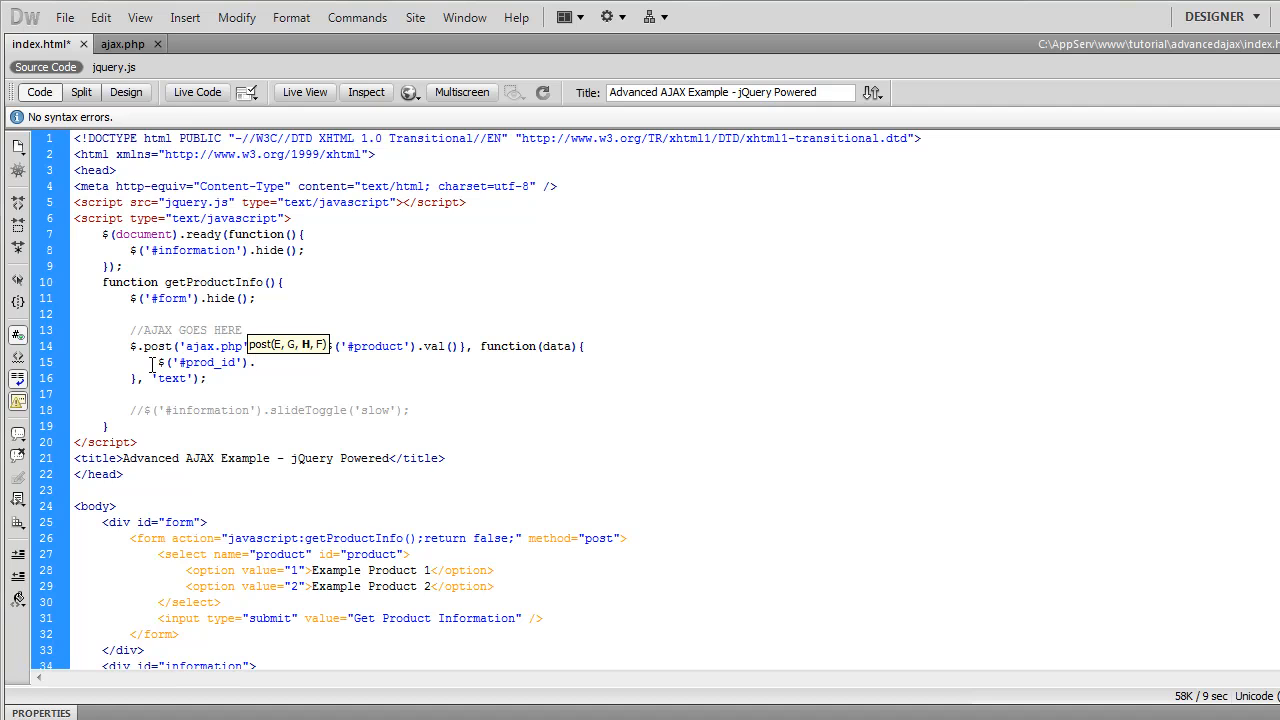
{"action": "type", "text": ".html(data.id);"}
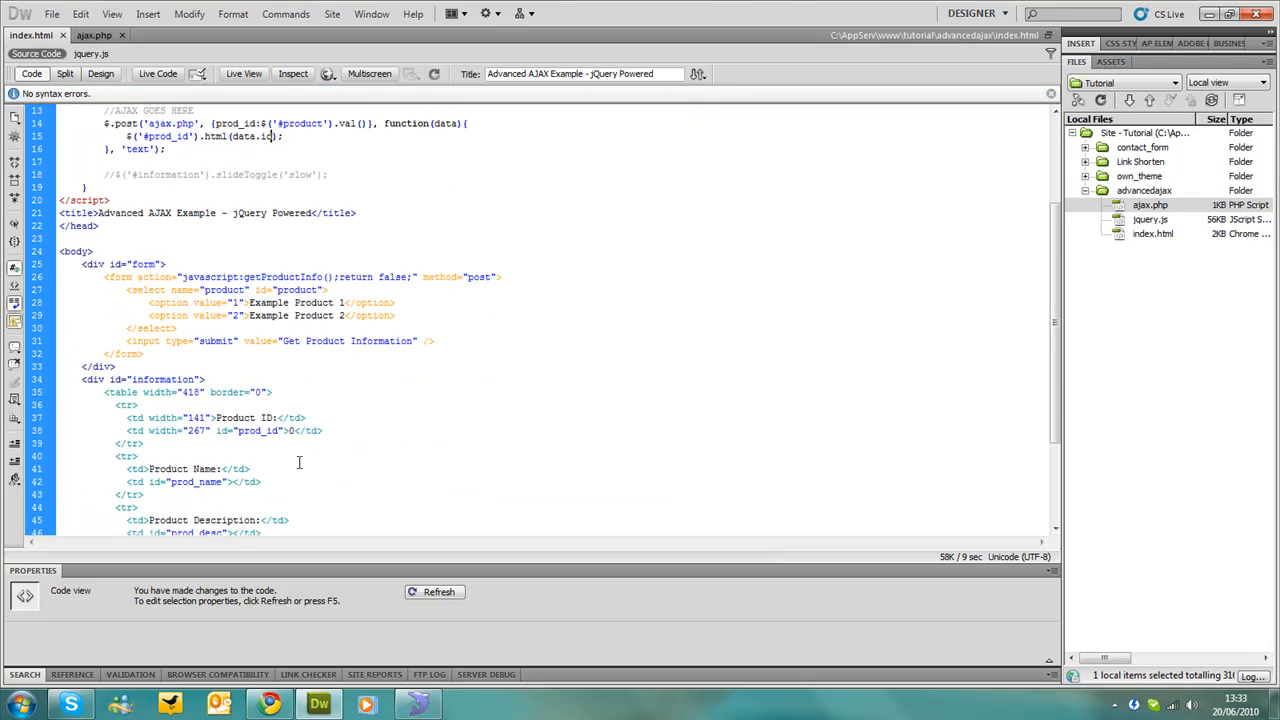
{"action": "scroll", "scroll_direction": "down", "scroll_amount": 3}
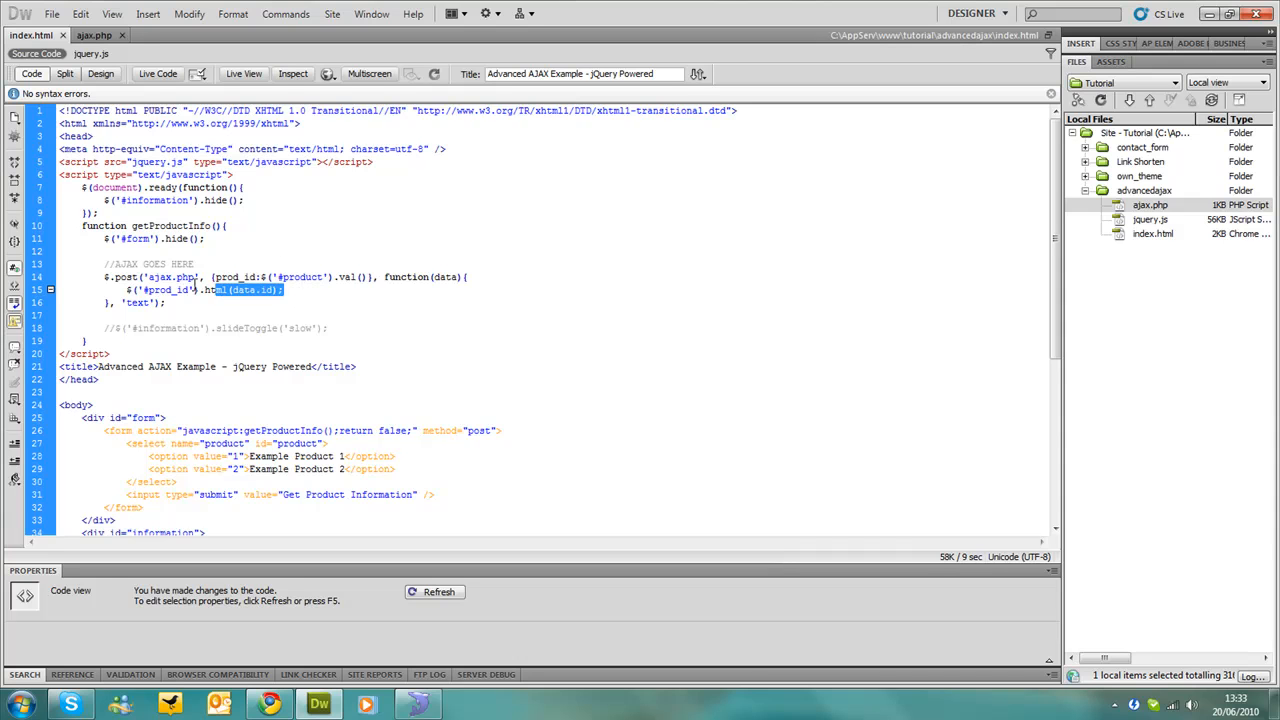
{"action": "left_click", "coordinate": [132, 302]}
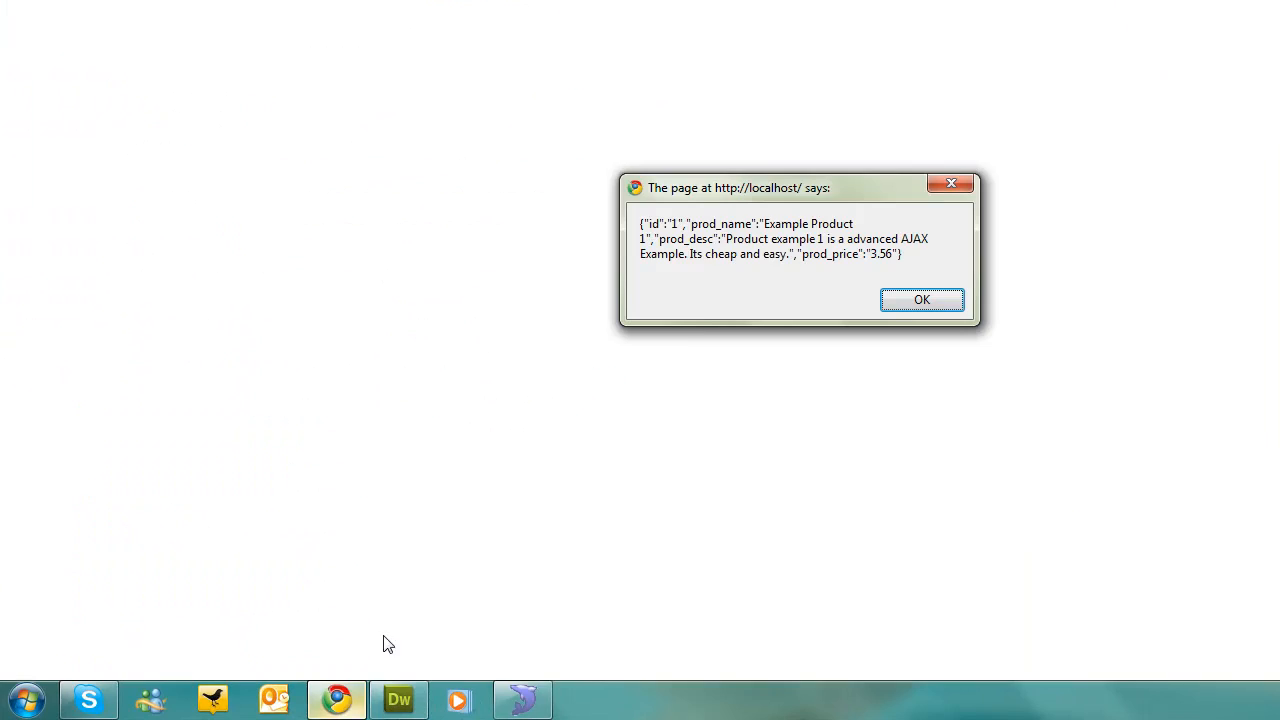
{"action": "mouse_move", "coordinate": [658, 238]}
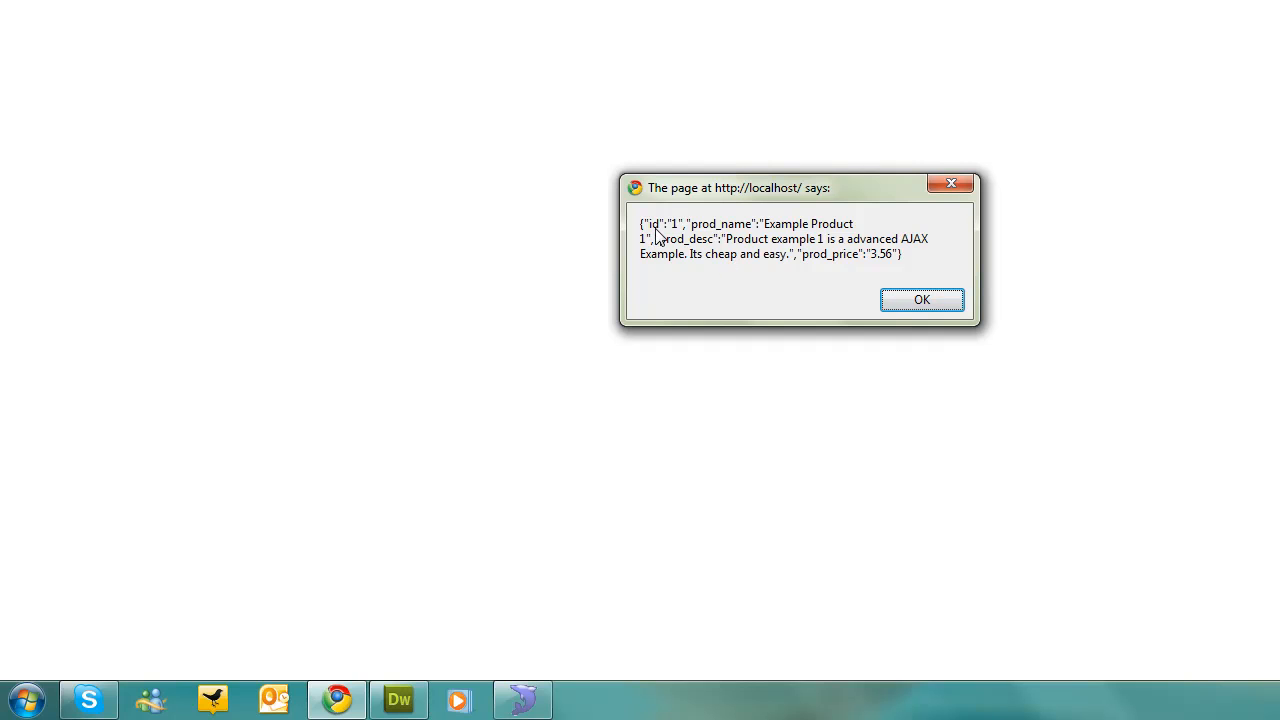
{"action": "mouse_move", "coordinate": [696, 256]}
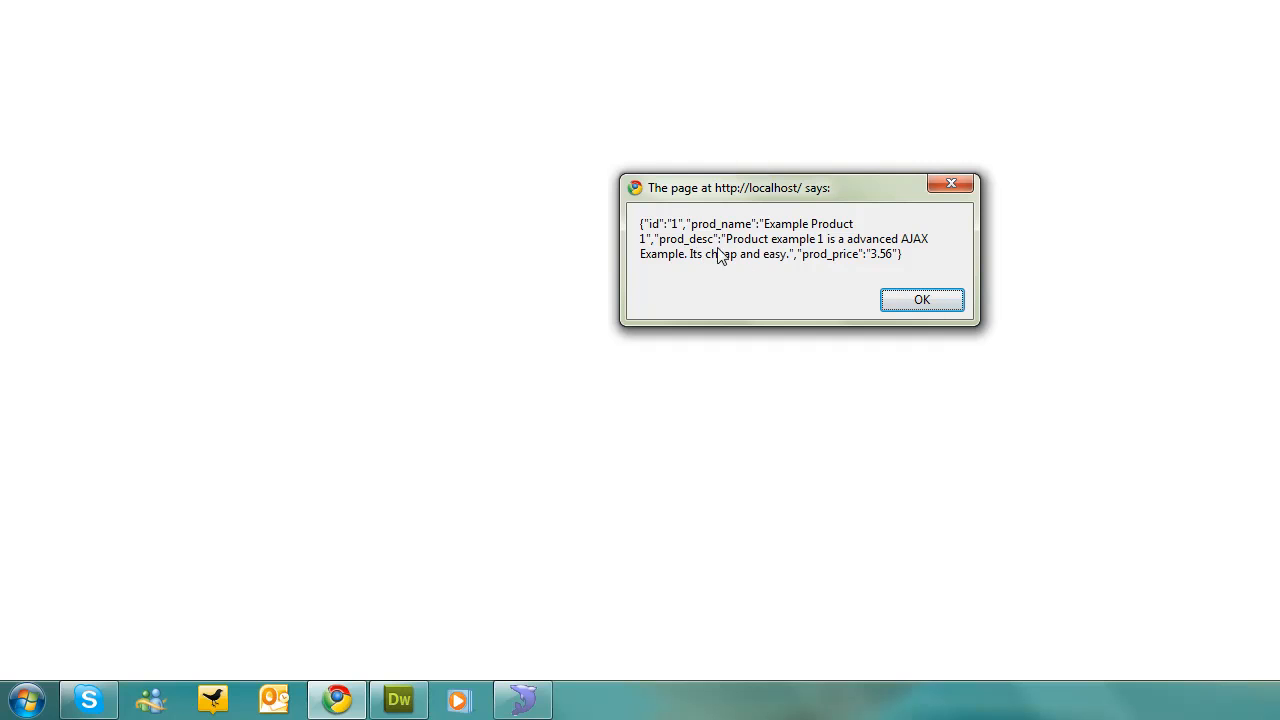
Step: Read Example Product 1's JSON (id, name, description, price 3.56) and dismiss the alert
{"action": "left_click", "coordinate": [922, 300]}
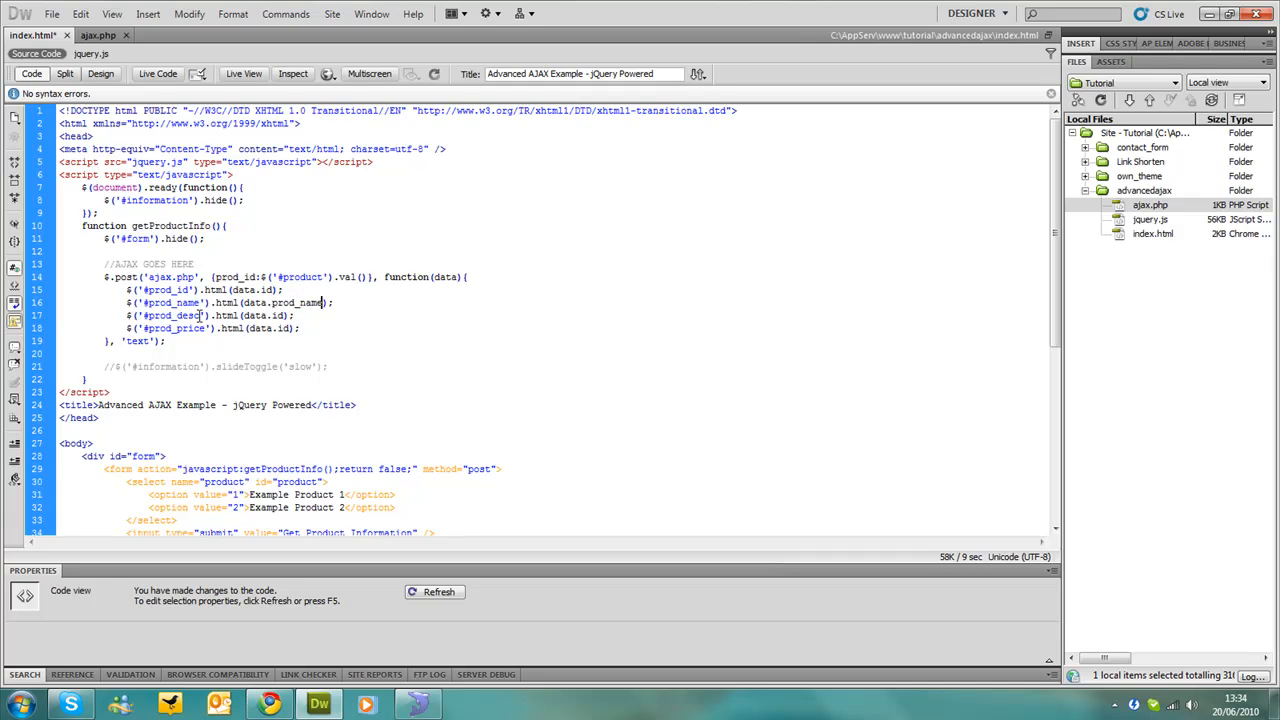
Step: Fill the description and price cells from data.prod_desc and data.prod_price, then slideToggle #information
{"action": "double_click", "coordinate": [172, 316]}
{"action": "type", "text": "prod_desc"}
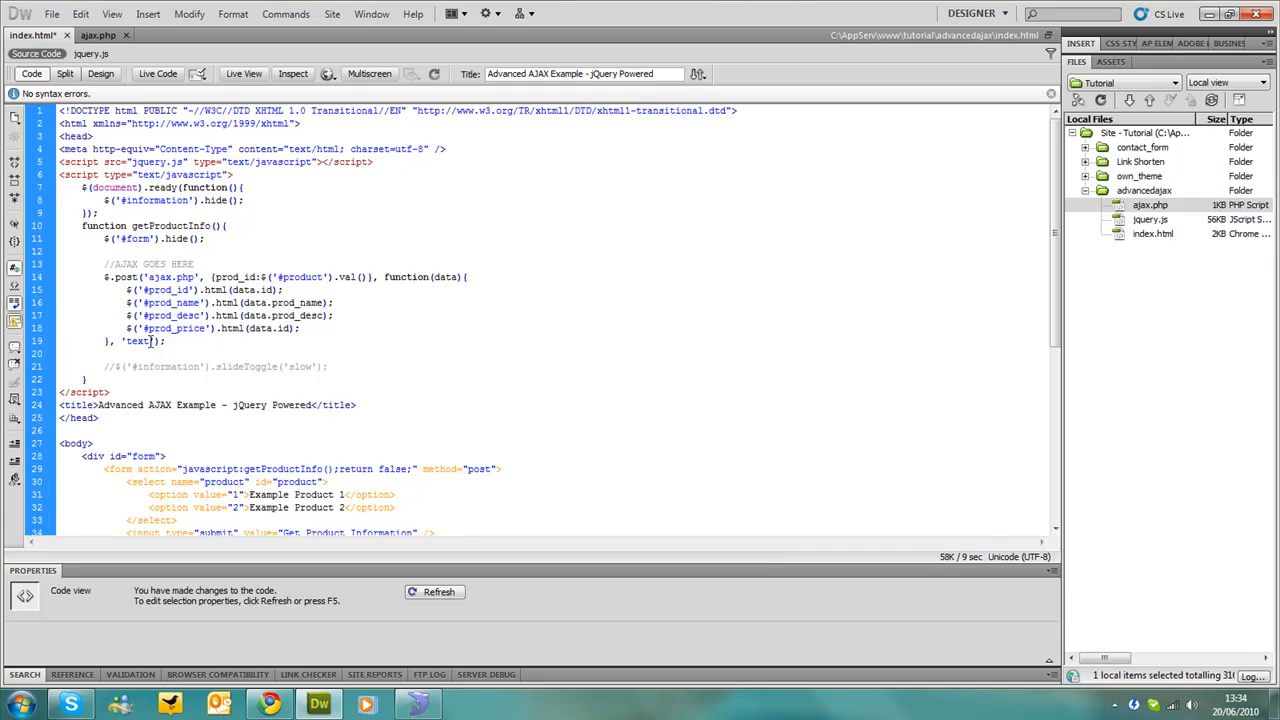
{"action": "double_click", "coordinate": [176, 328]}
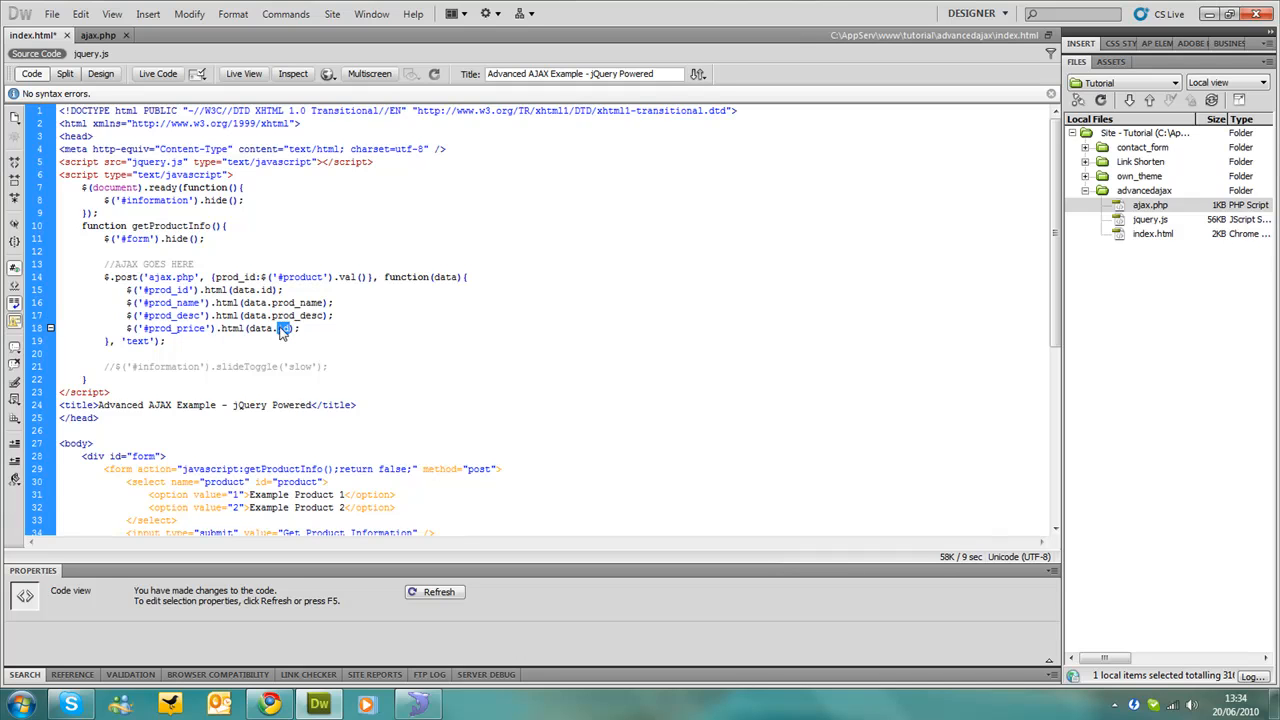
{"action": "type", "text": "prod_price"}
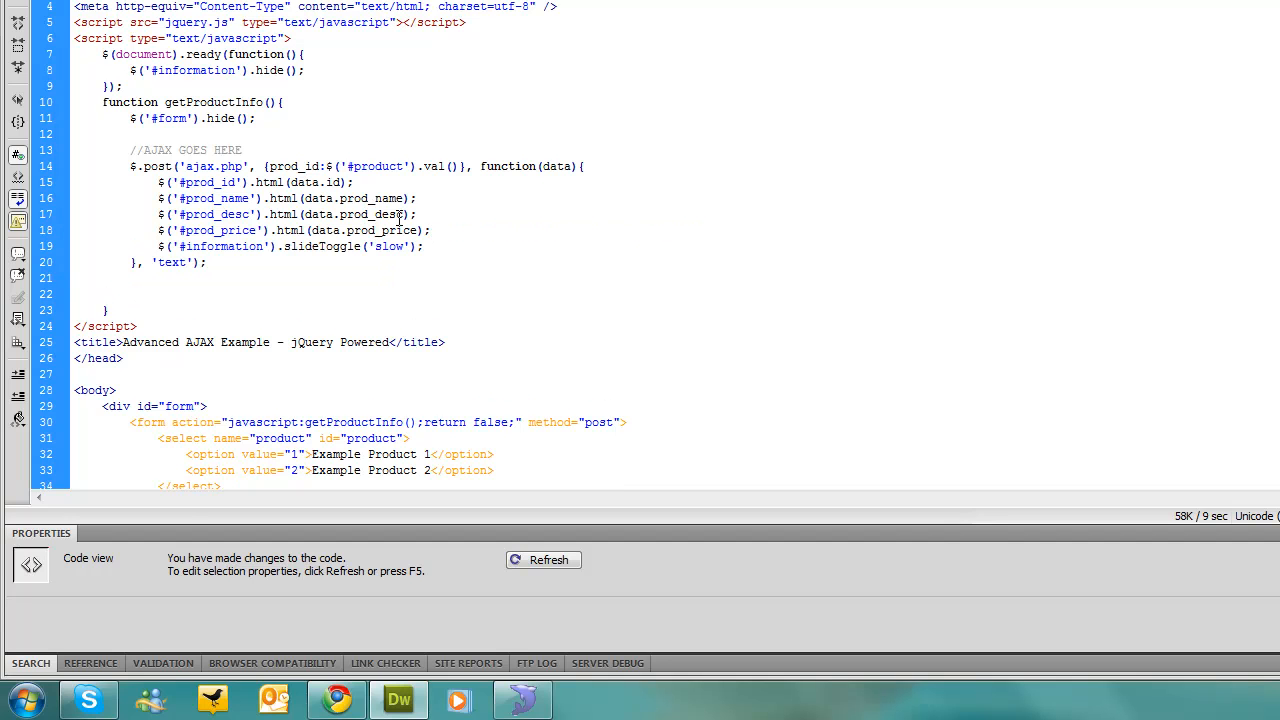
{"action": "left_click", "coordinate": [320, 700]}
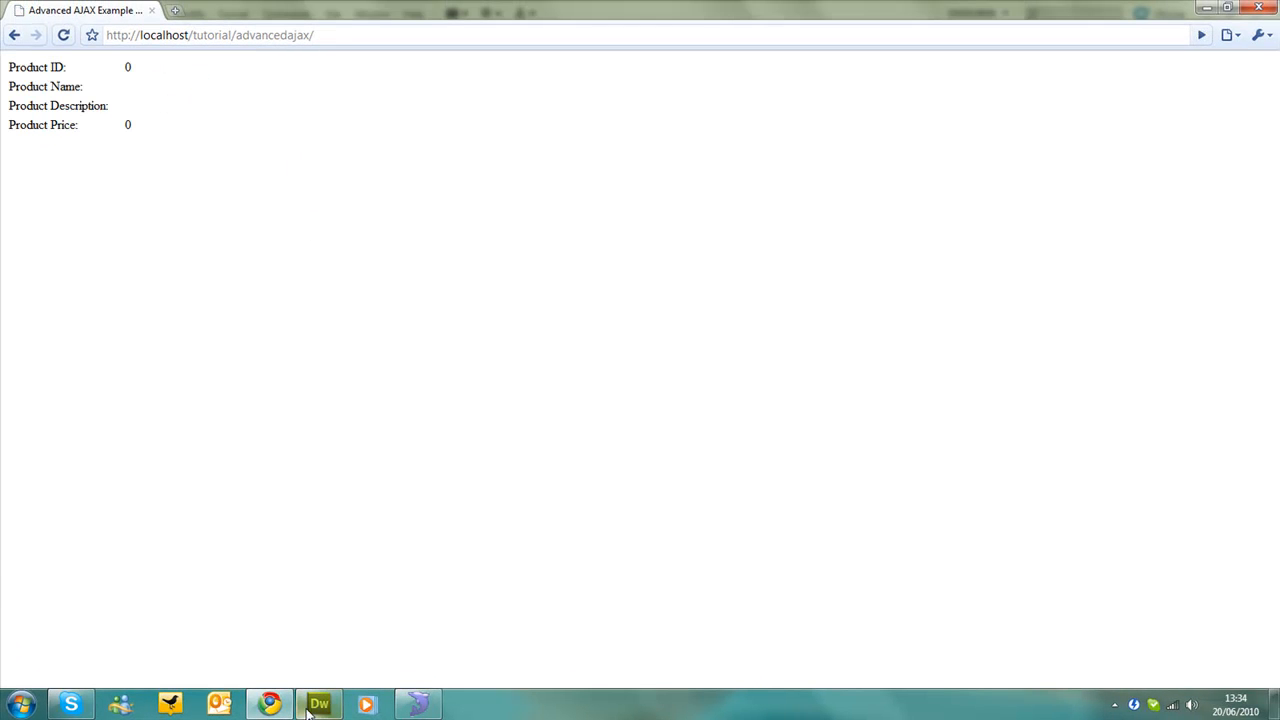
Step: Return to Dreamweaver after the test shows the table with 0 and blank values
{"action": "left_click", "coordinate": [318, 702]}
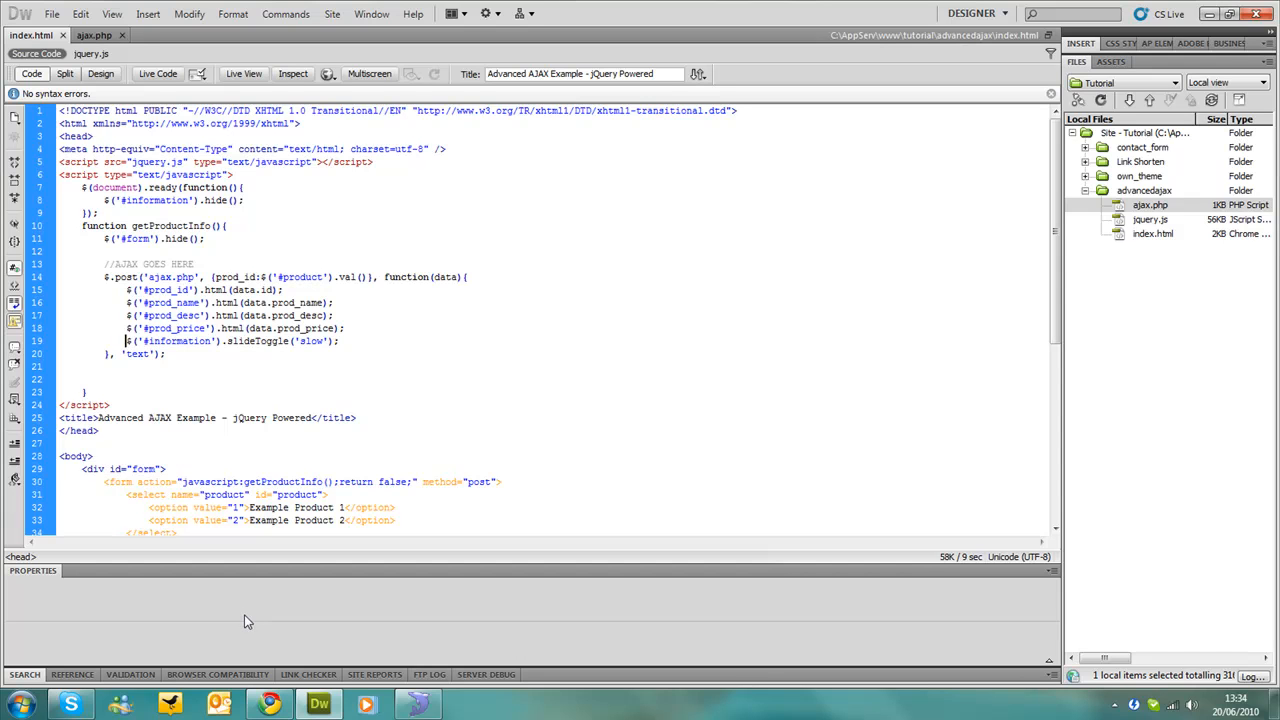
Step: Change the $.post response type from 'text' to 'json'
{"action": "left_click", "coordinate": [236, 448]}
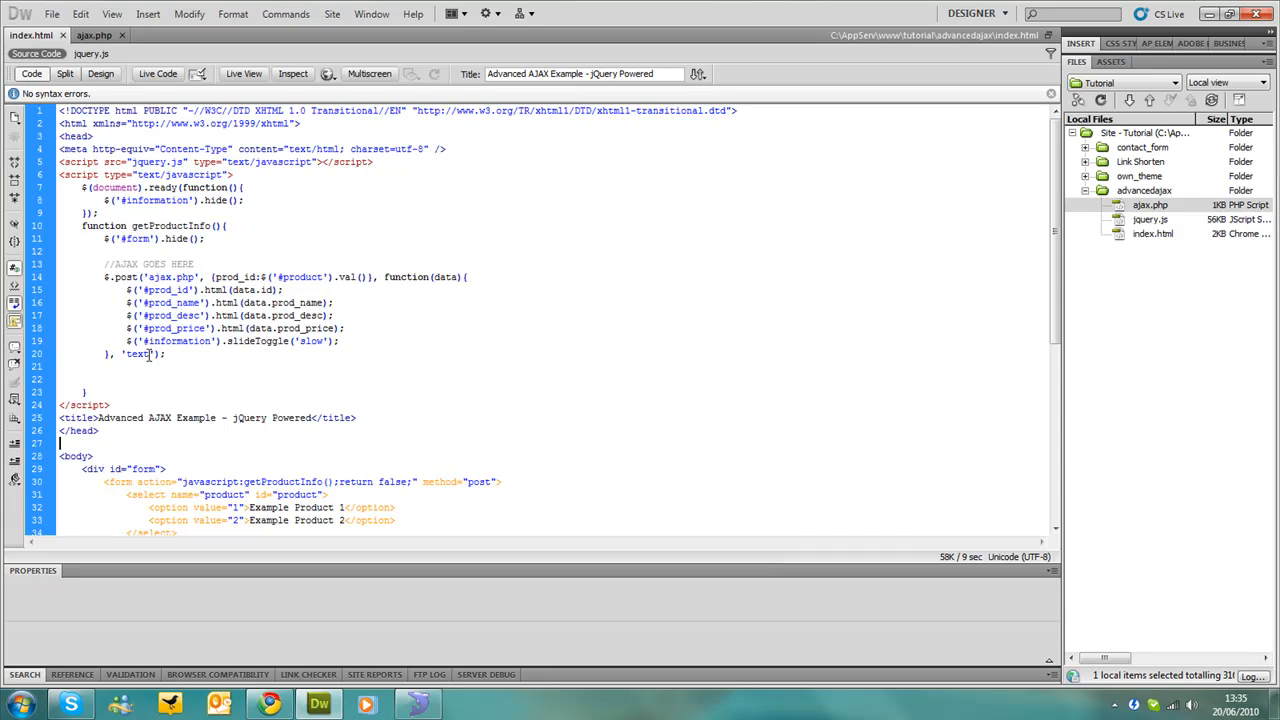
{"action": "double_click", "coordinate": [136, 354]}
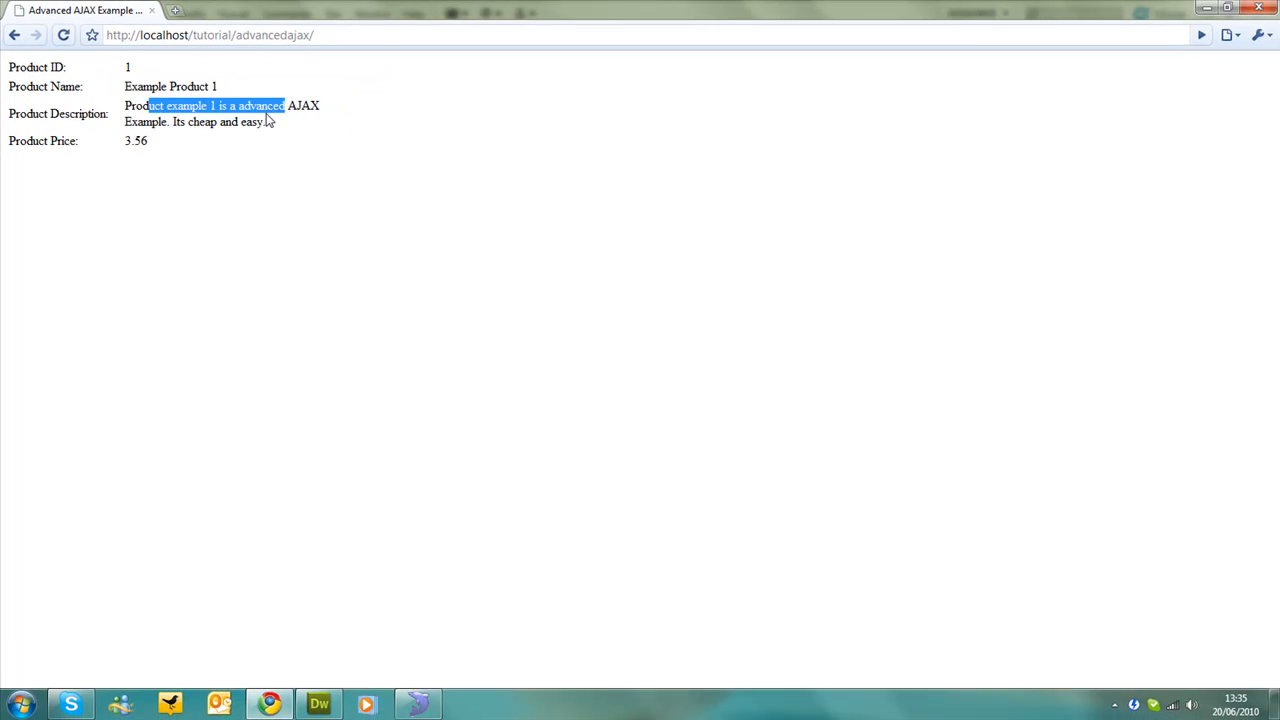
Step: Confirm Example Product 1 shows ID 1, name, description and 3.56, then return to Dreamweaver
{"action": "left_click", "coordinate": [150, 152]}
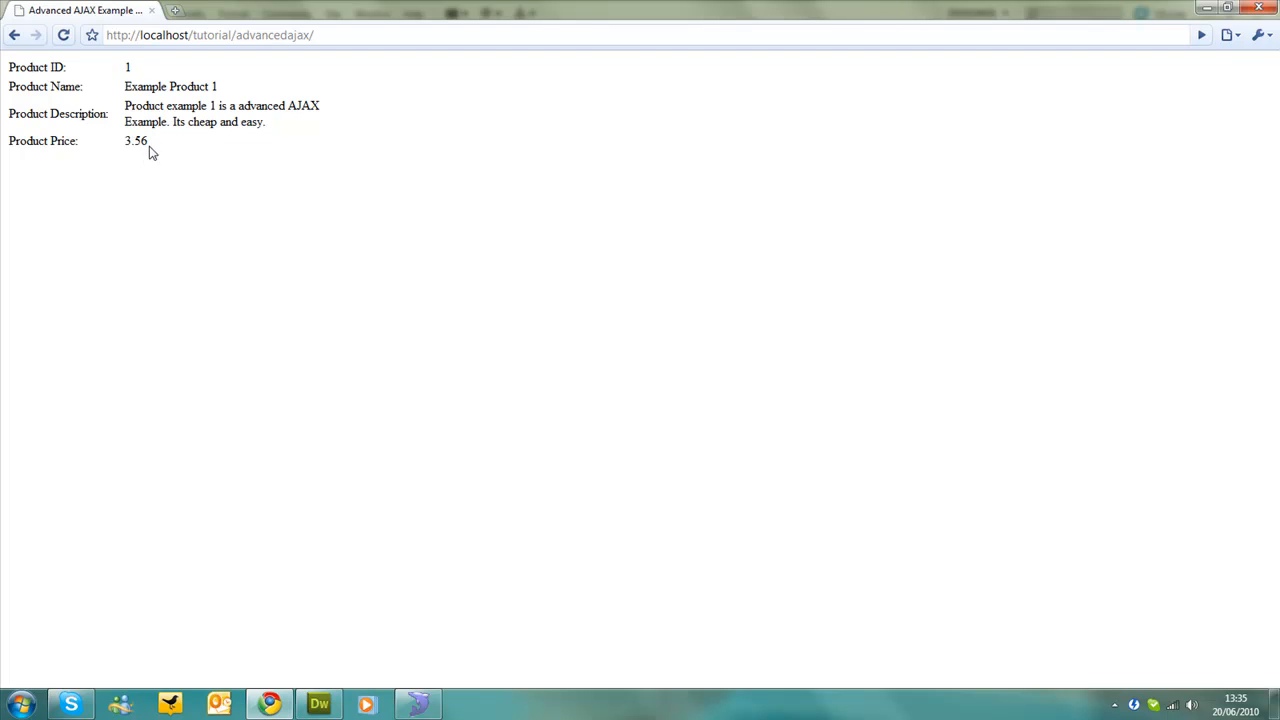
{"action": "left_click", "coordinate": [318, 704]}
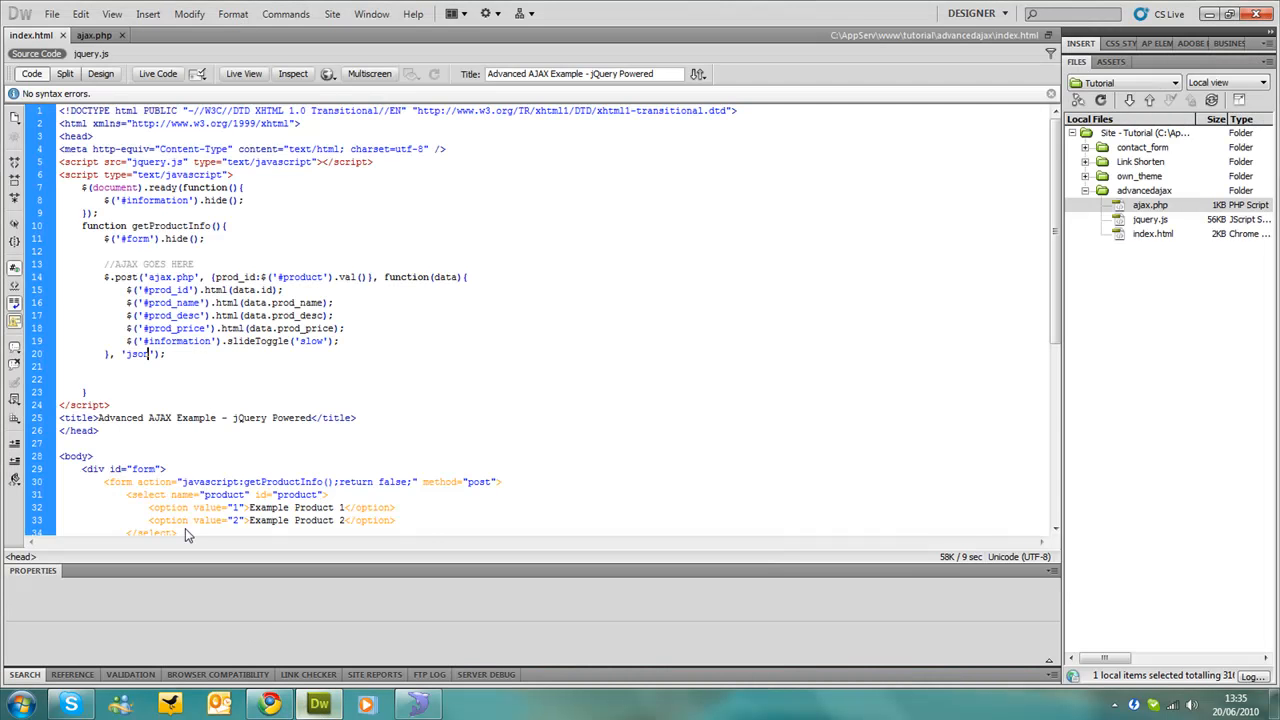
Step: Prepend '$' to data.prod_price on the price line and save index.html
{"action": "scroll", "scroll_direction": "down", "scroll_amount": 3}
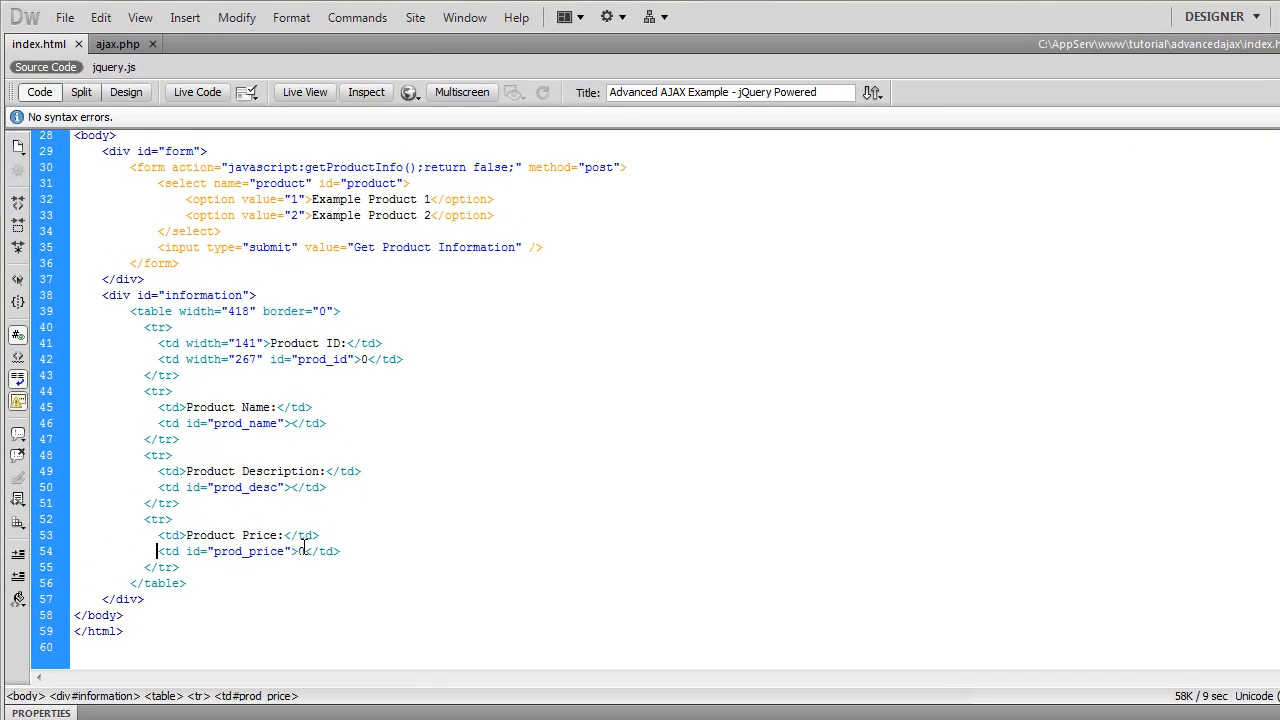
{"action": "scroll", "scroll_direction": "up", "scroll_amount": 3}
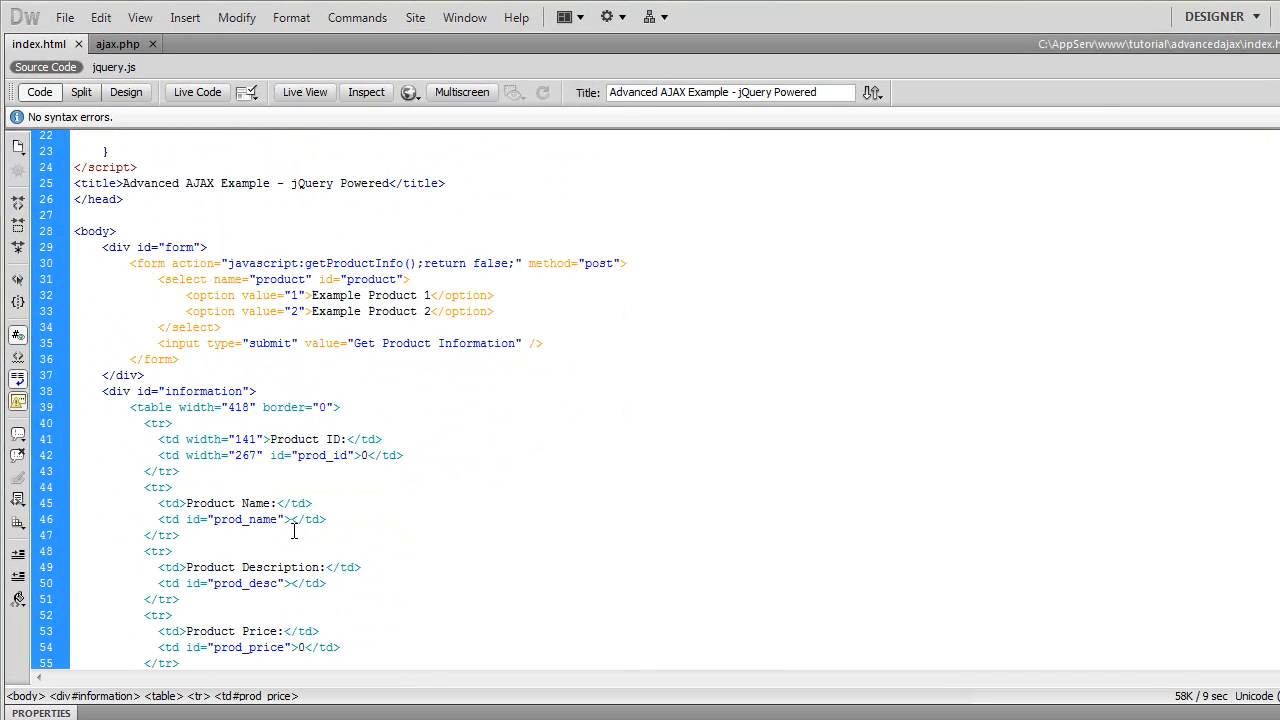
{"action": "scroll", "scroll_direction": "down", "scroll_amount": 3}
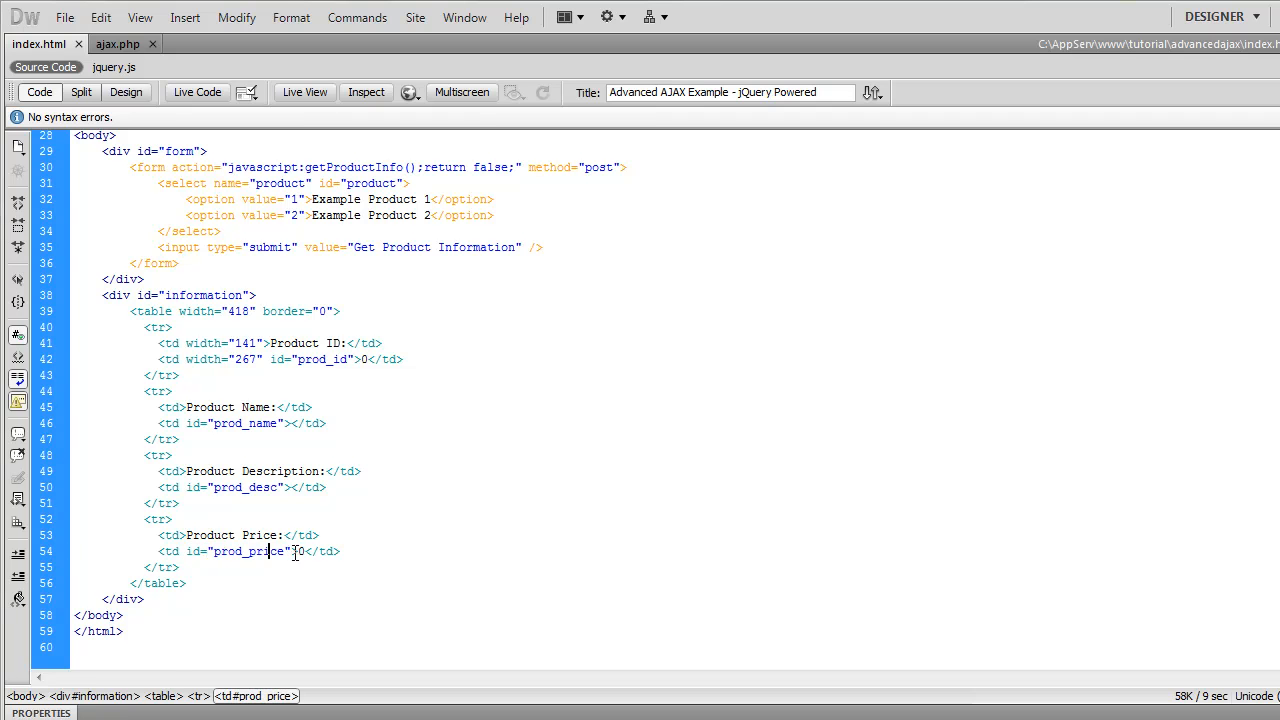
{"action": "scroll", "scroll_direction": "up", "scroll_amount": 3}
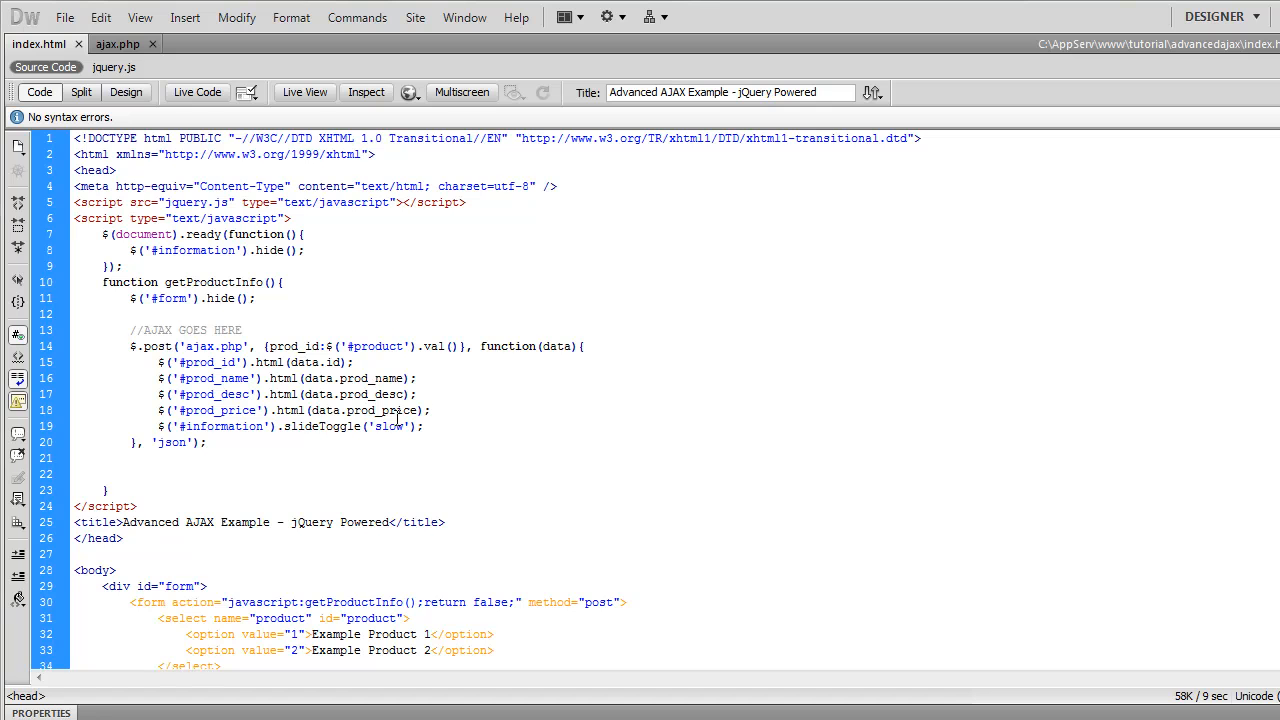
{"action": "type", "text": "\"\""}
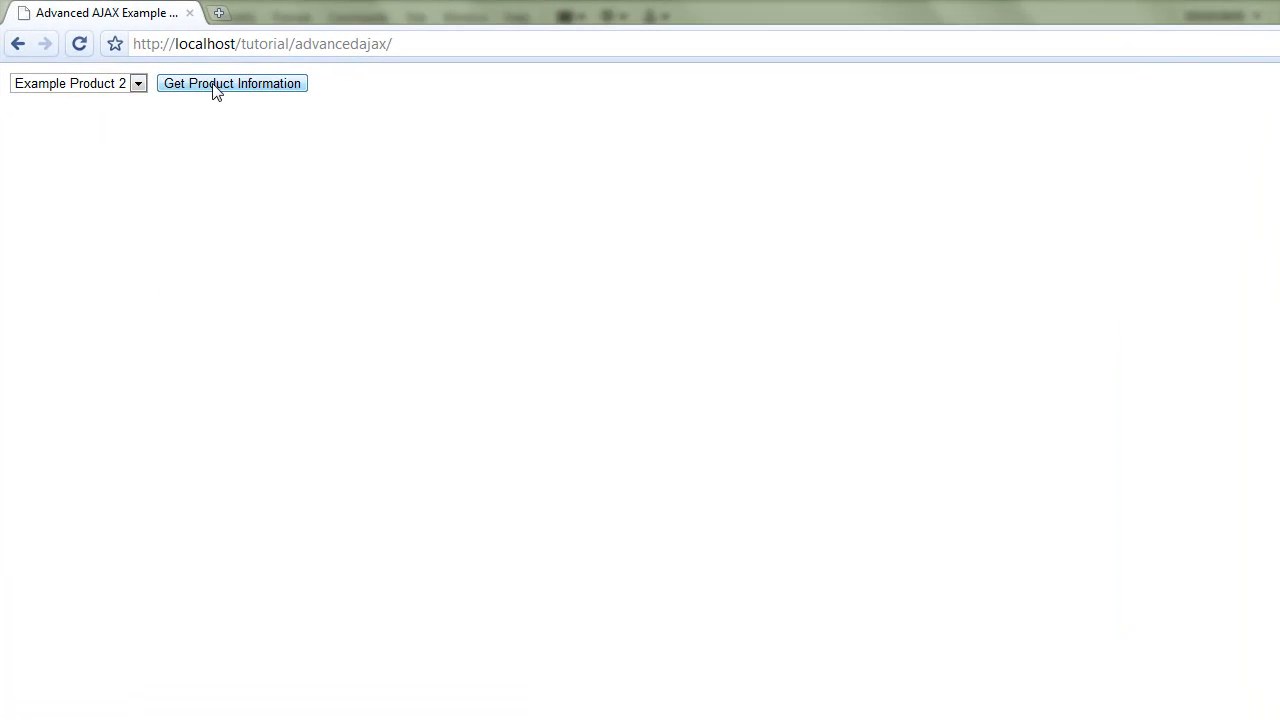
Step: Request Example Product 2's details, showing ID 2, name, description and $4.50
{"action": "left_click", "coordinate": [232, 84]}
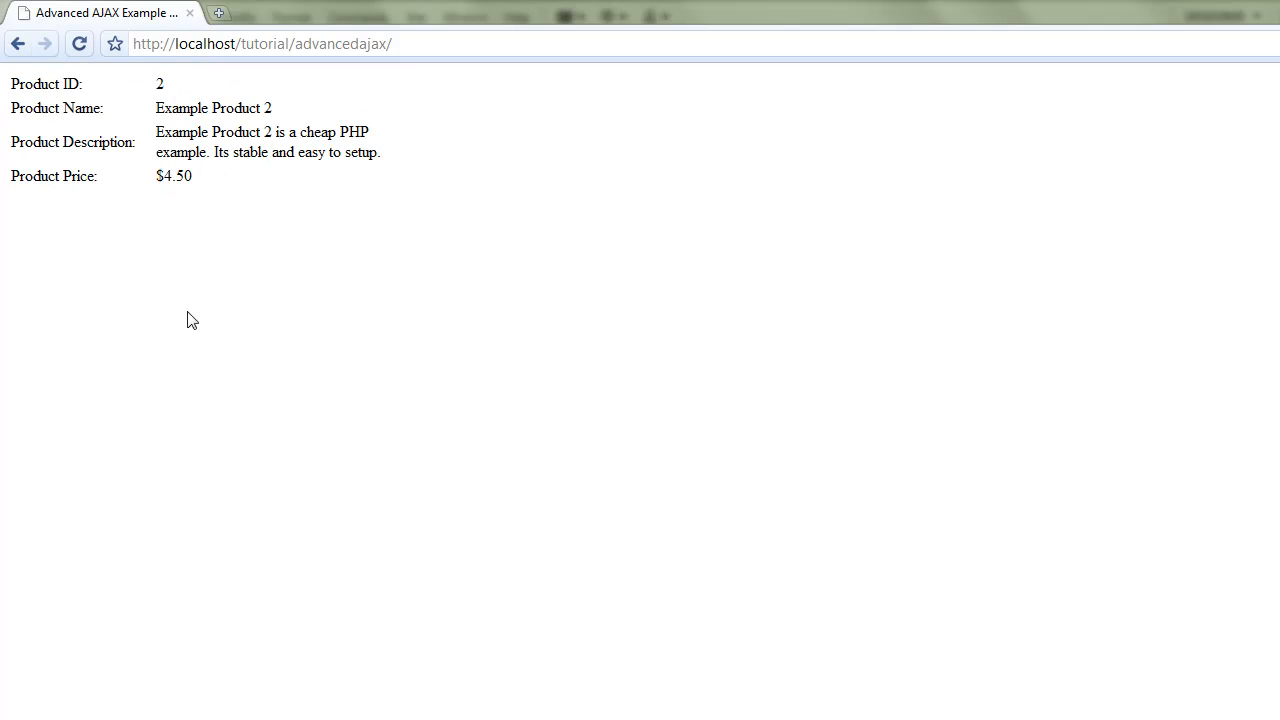
{"action": "mouse_move", "coordinate": [316, 542]}
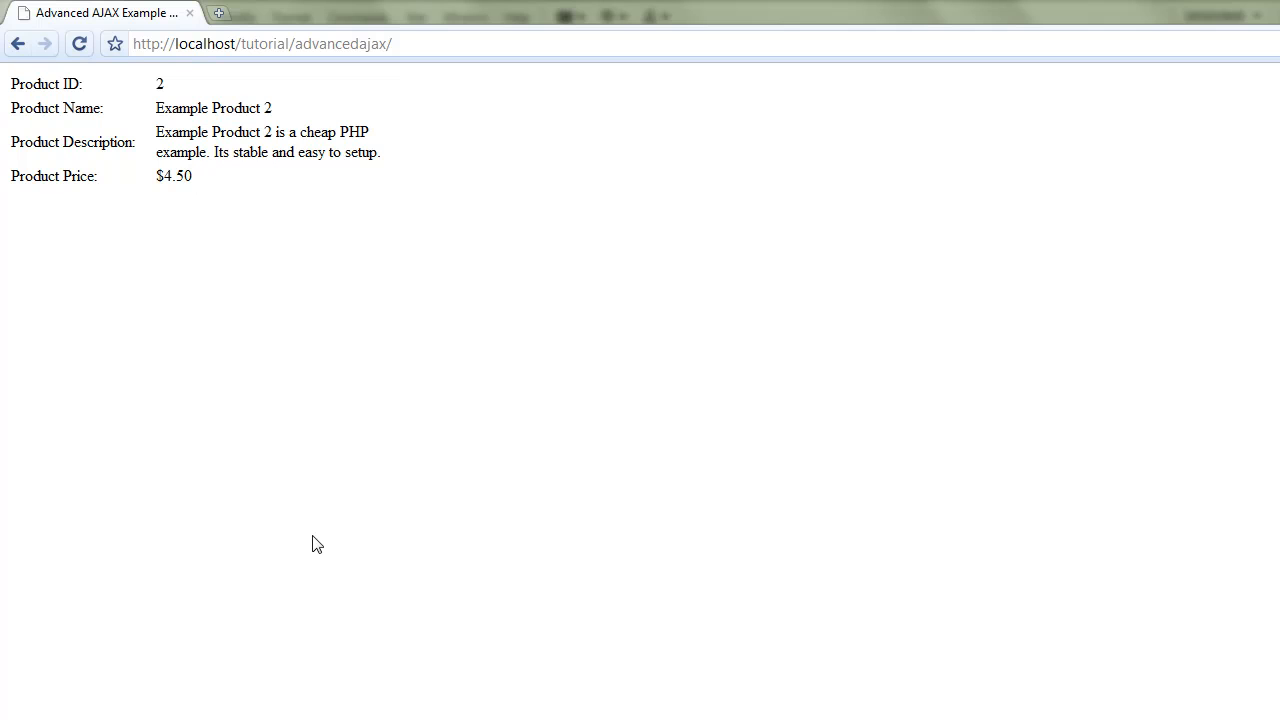